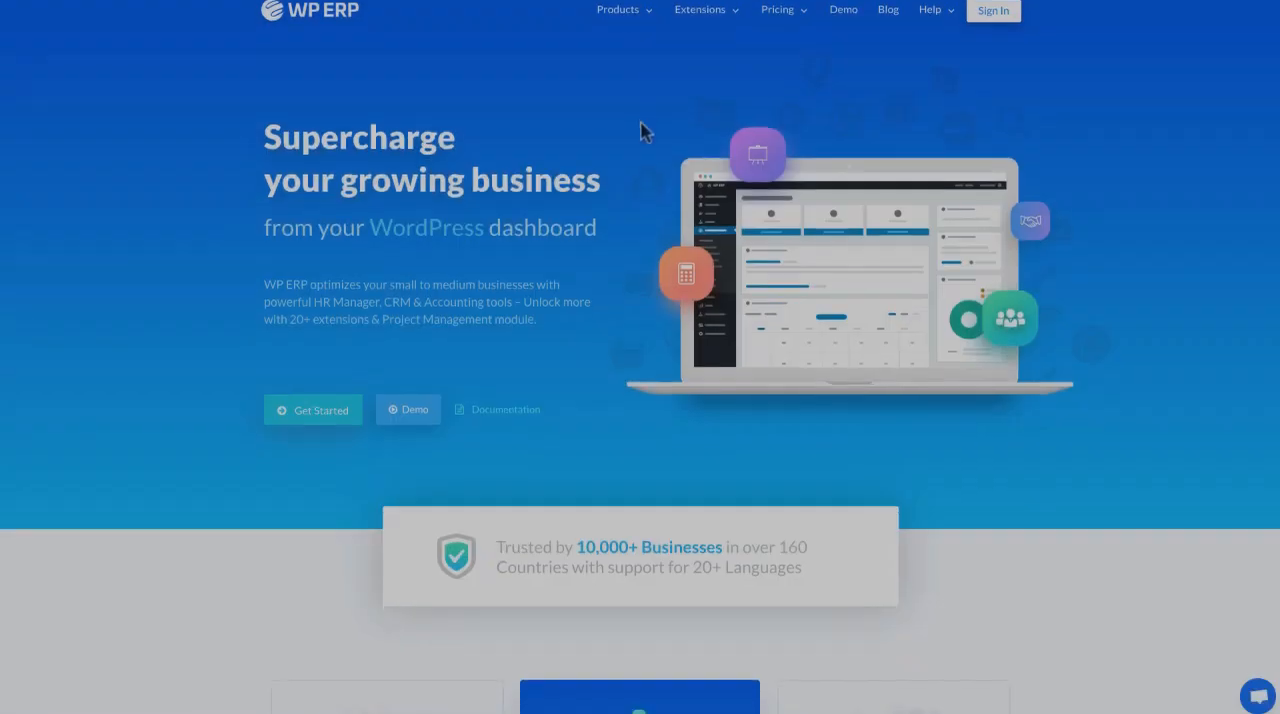
Step: Scroll down through the current admin page and click an item there
scroll("down", 3)
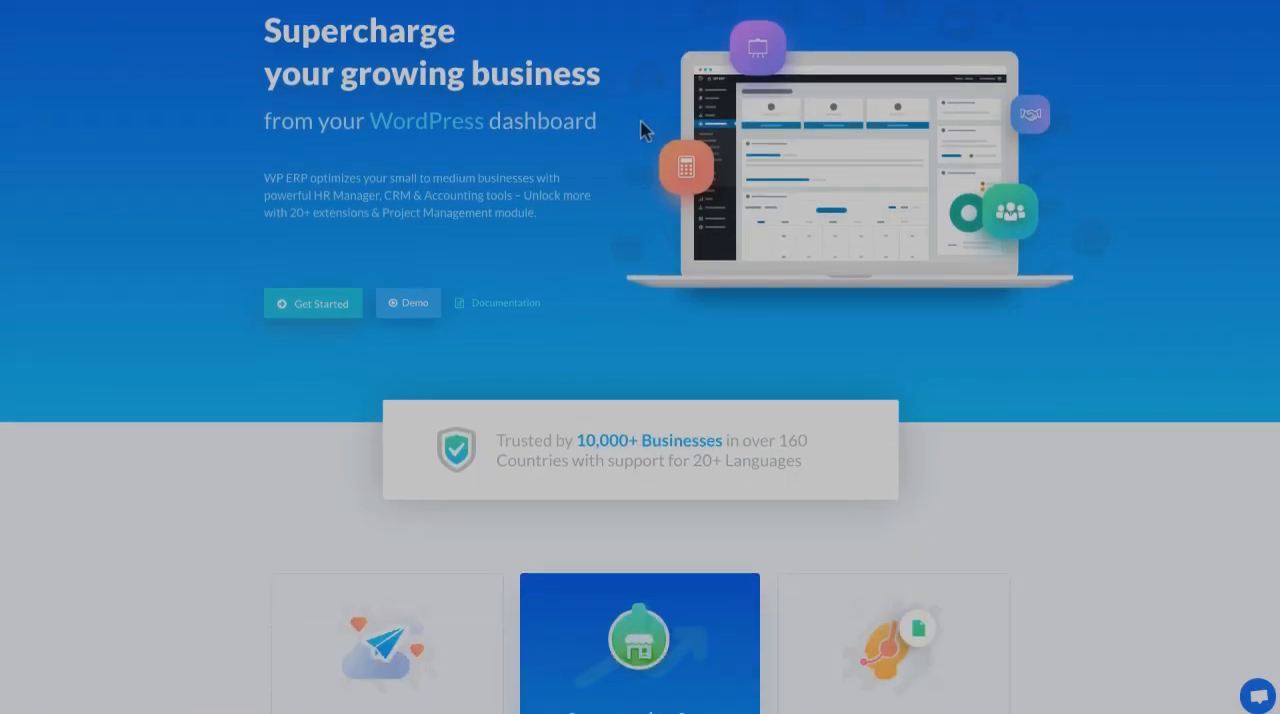
scroll("down", 3)
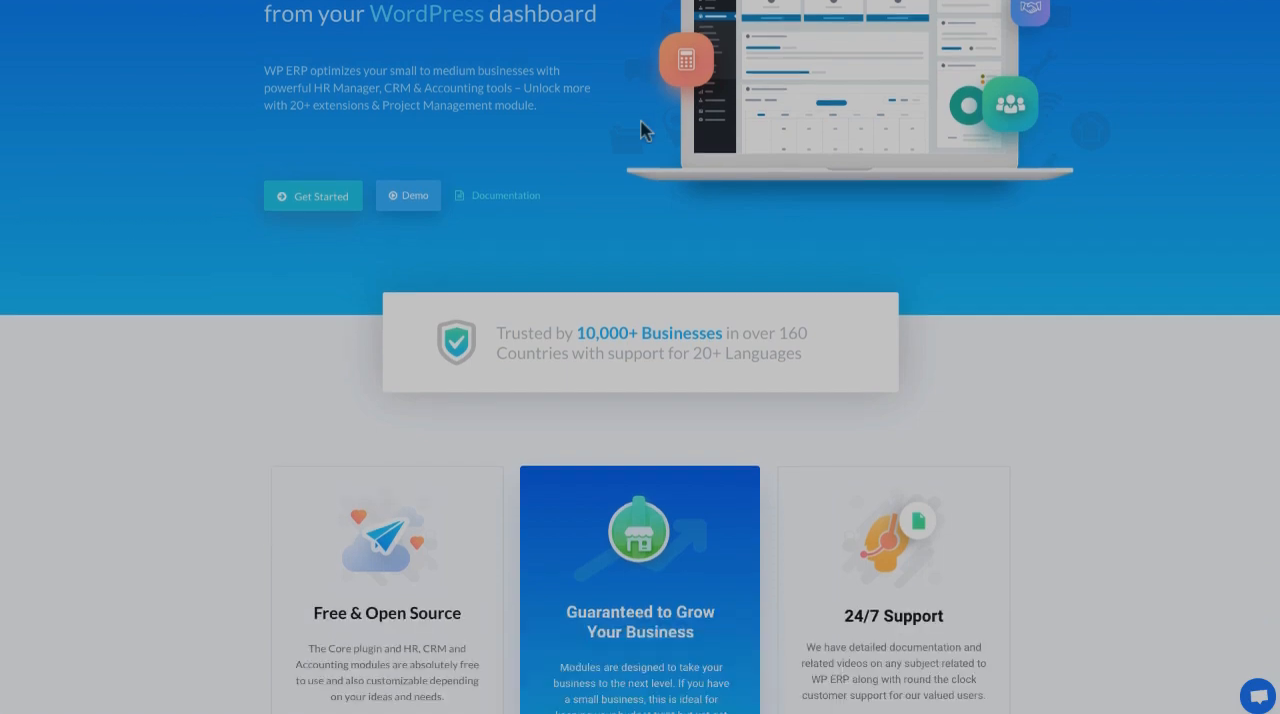
scroll("down", 3)
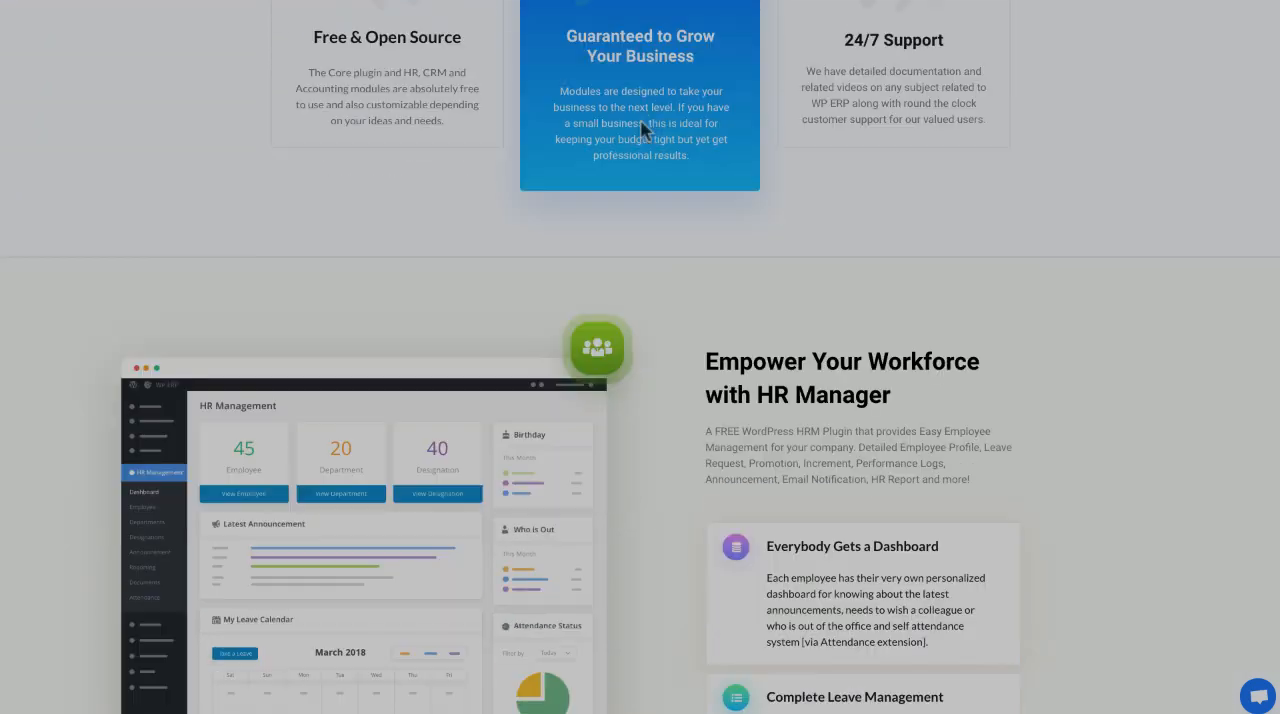
scroll("down", 3)
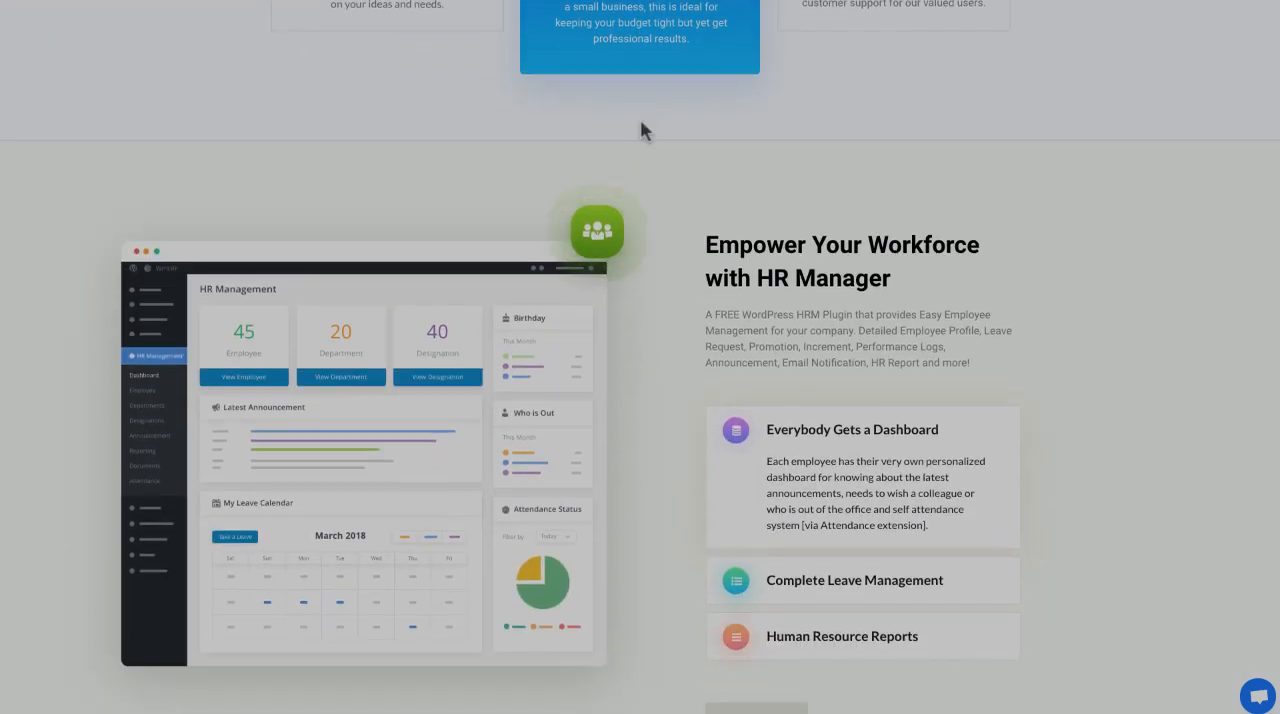
scroll("down", 3)
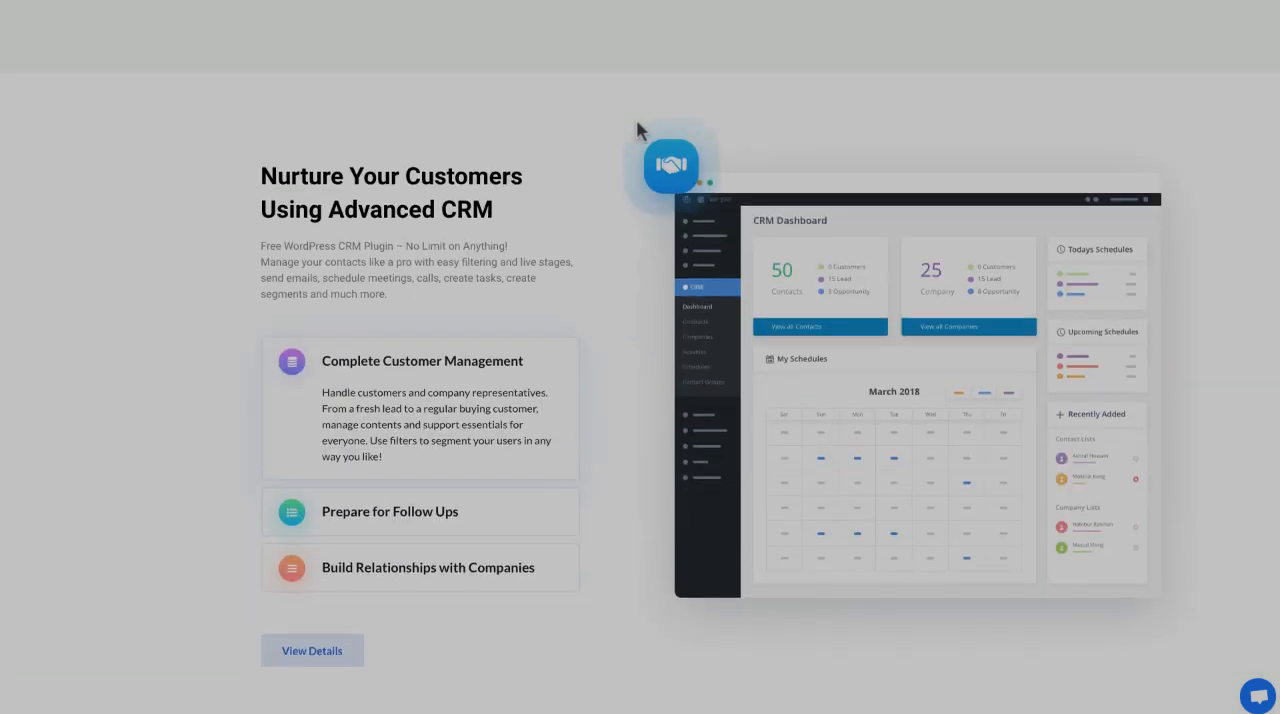
scroll("down", 3)
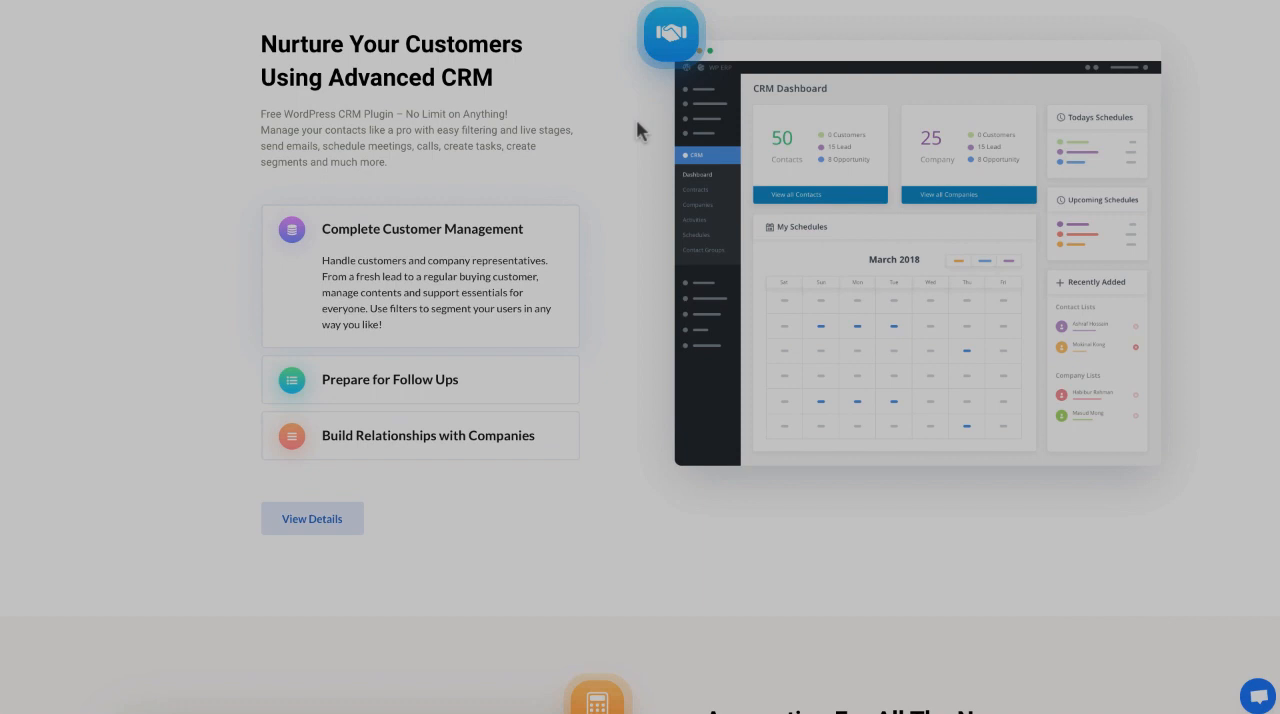
scroll("down", 3)
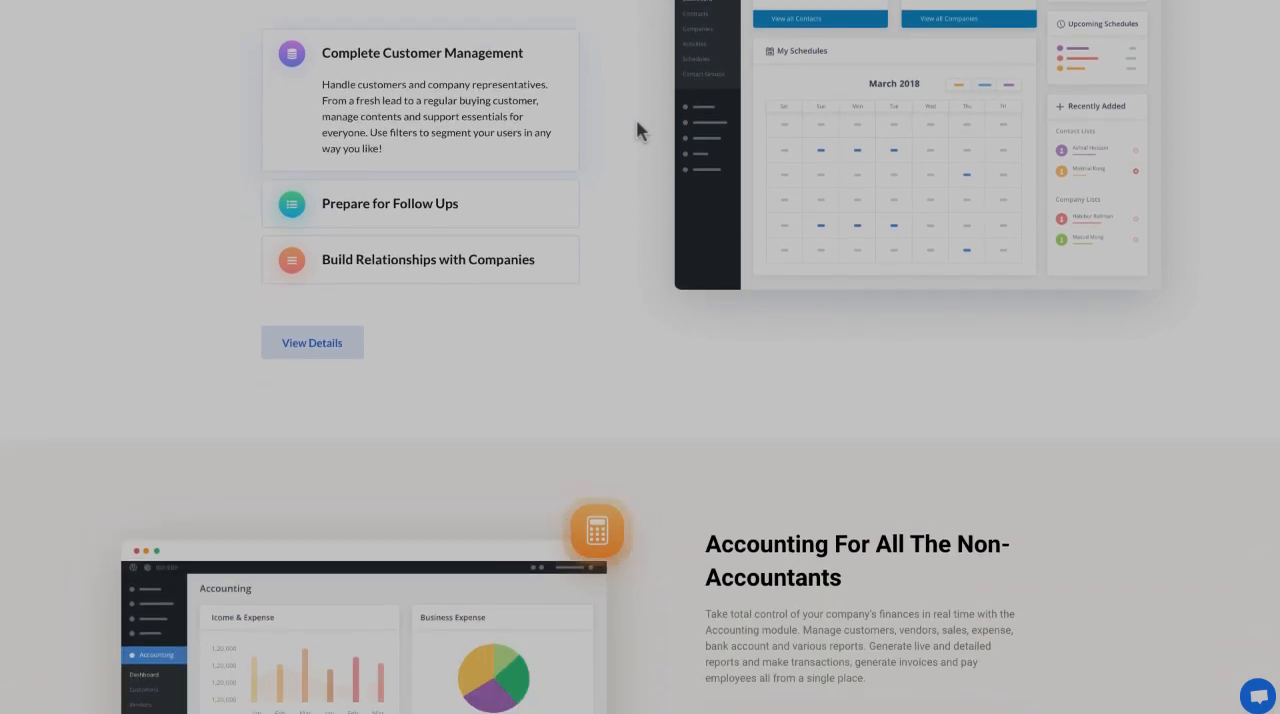
scroll("down", 3)
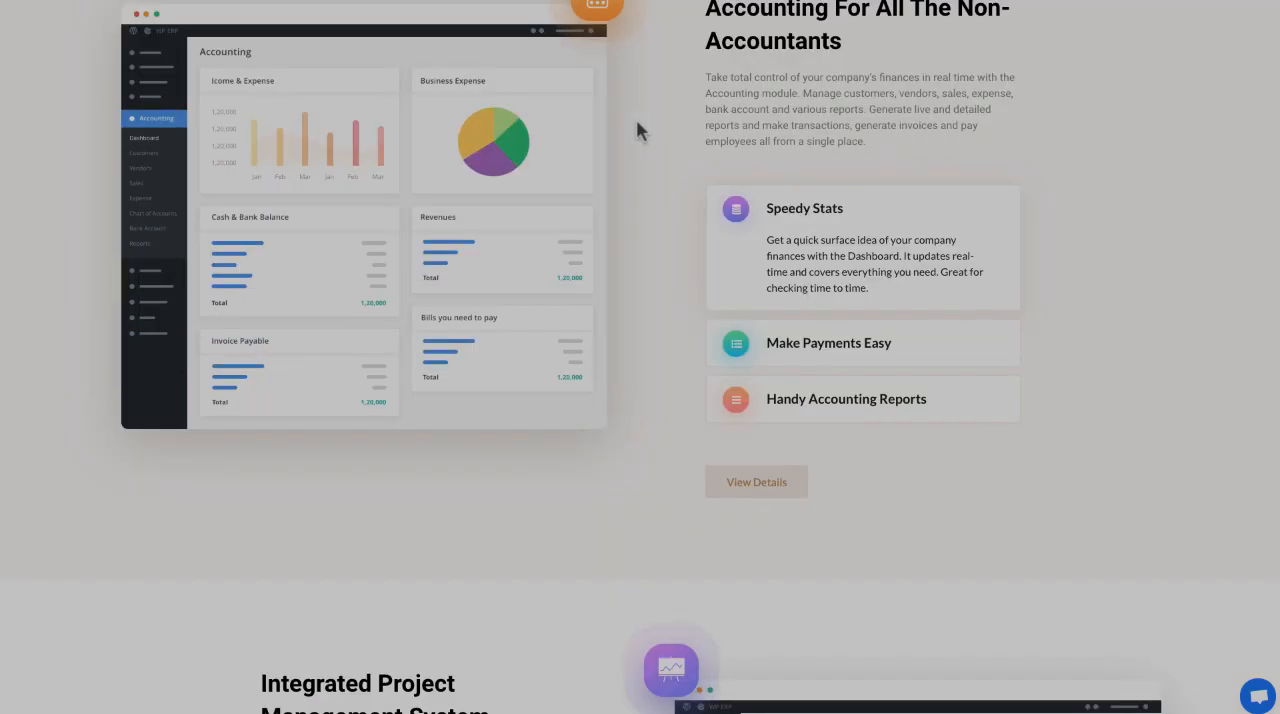
scroll("down", 3)
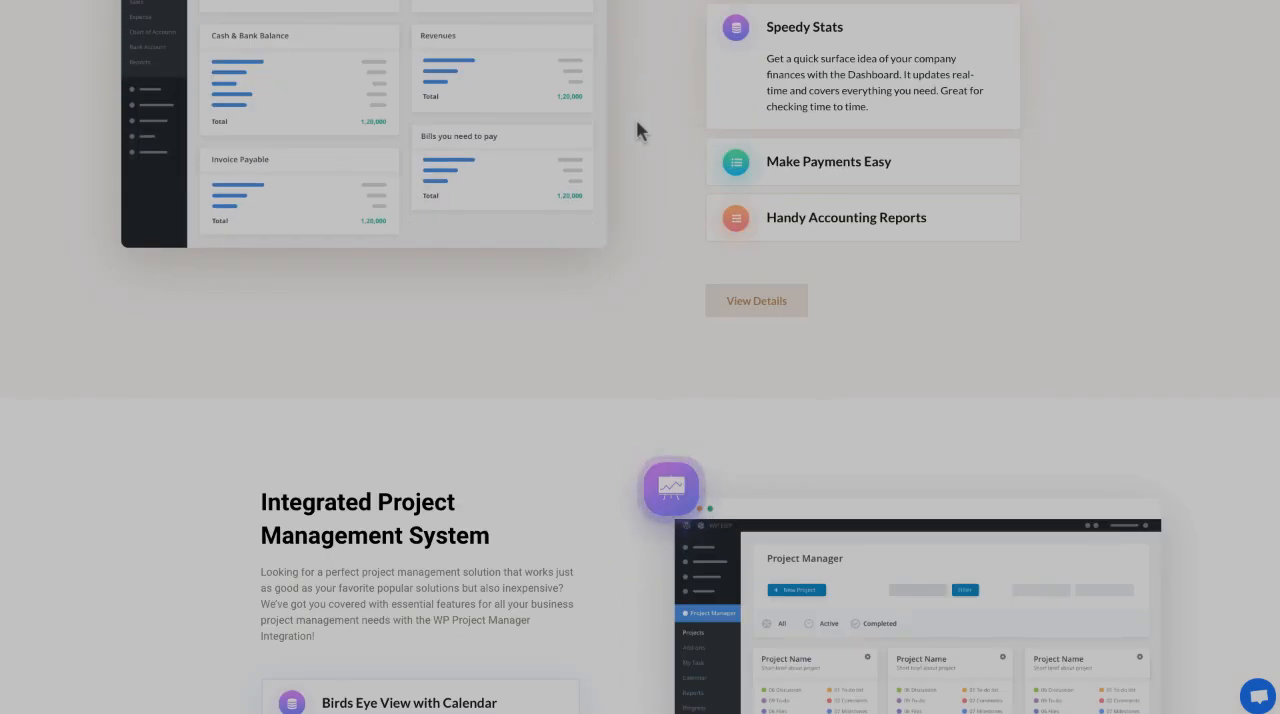
left_click(756, 300)
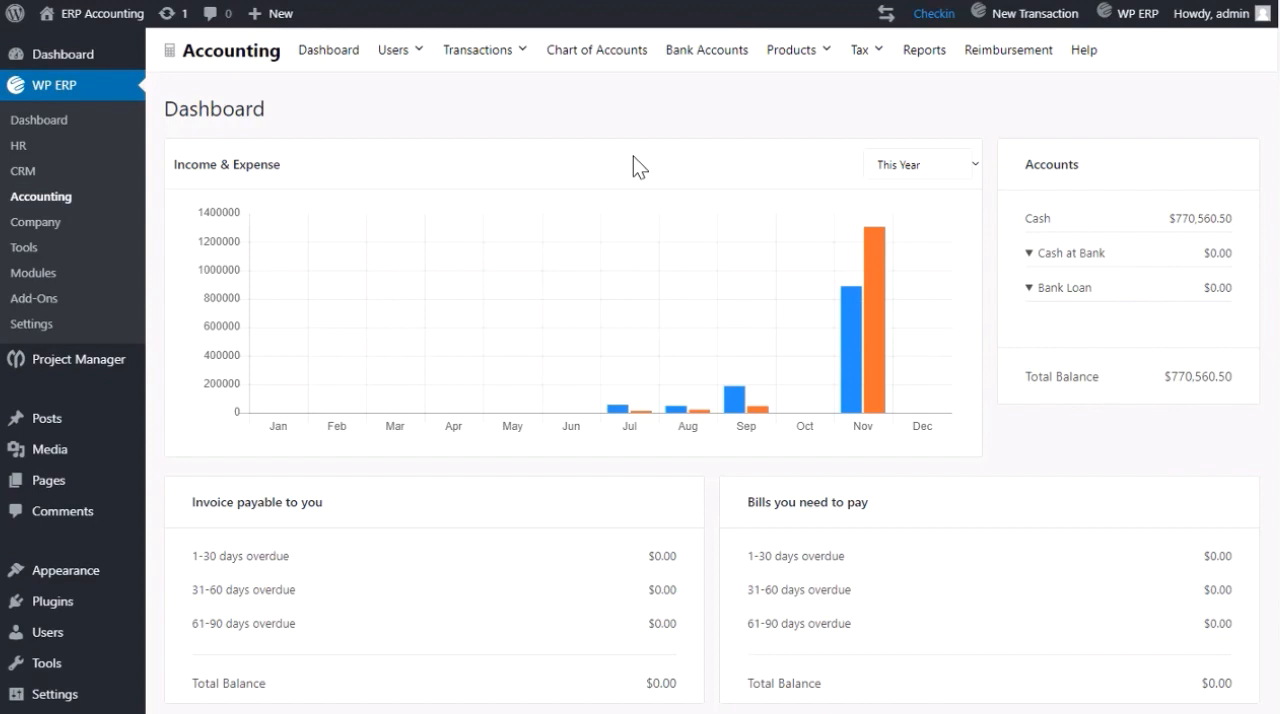
mouse_move(590, 163)
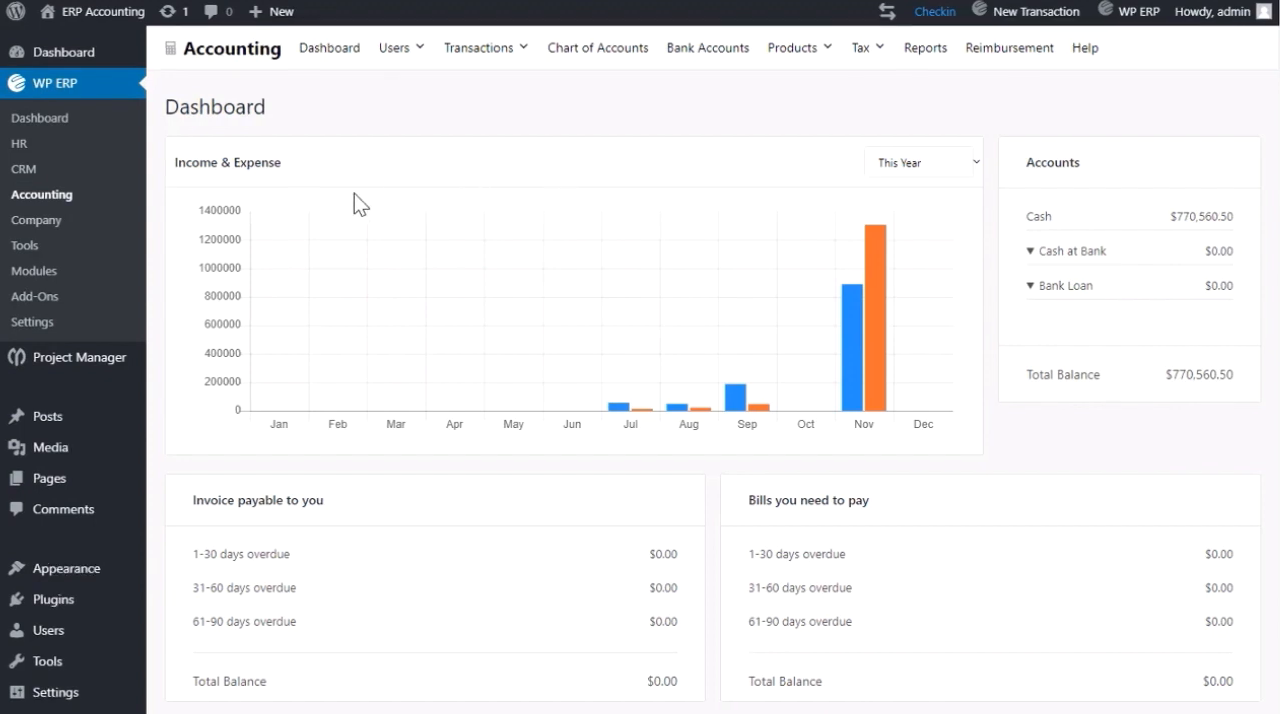
mouse_move(48, 599)
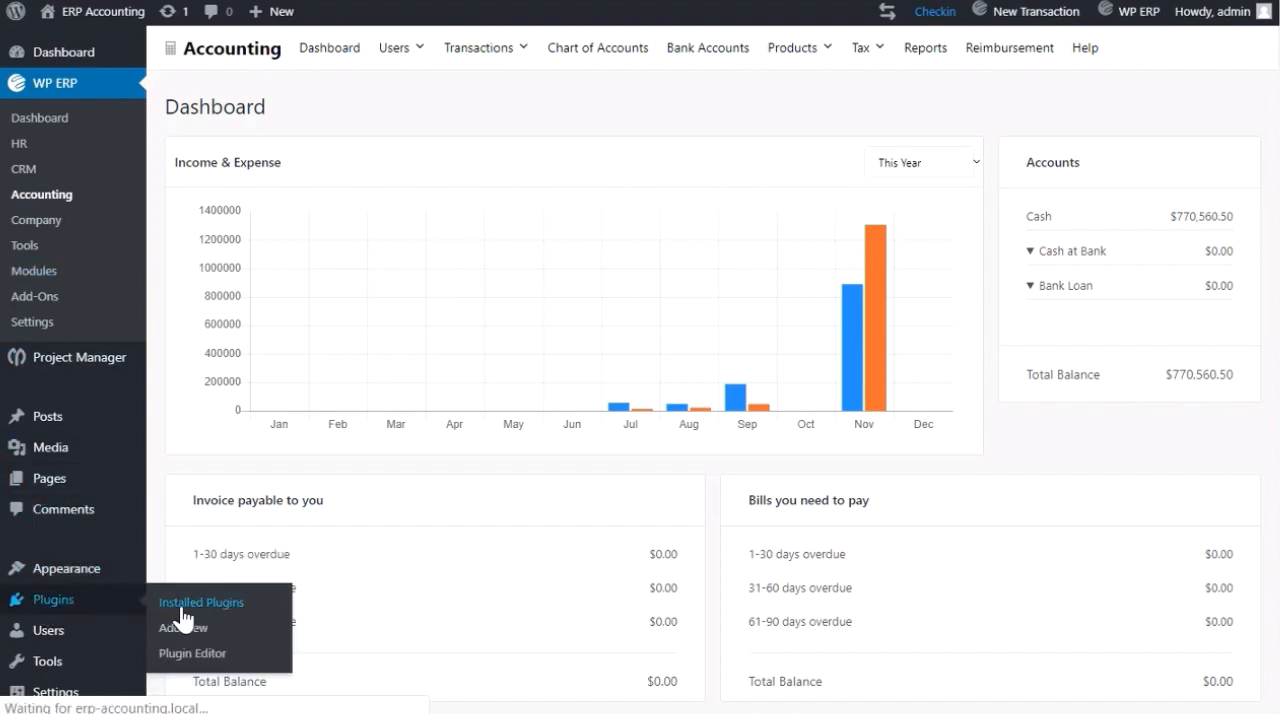
Step: Activate the WP ERP - Inventory plugin and return to the Accounting dashboard
left_click(200, 601)
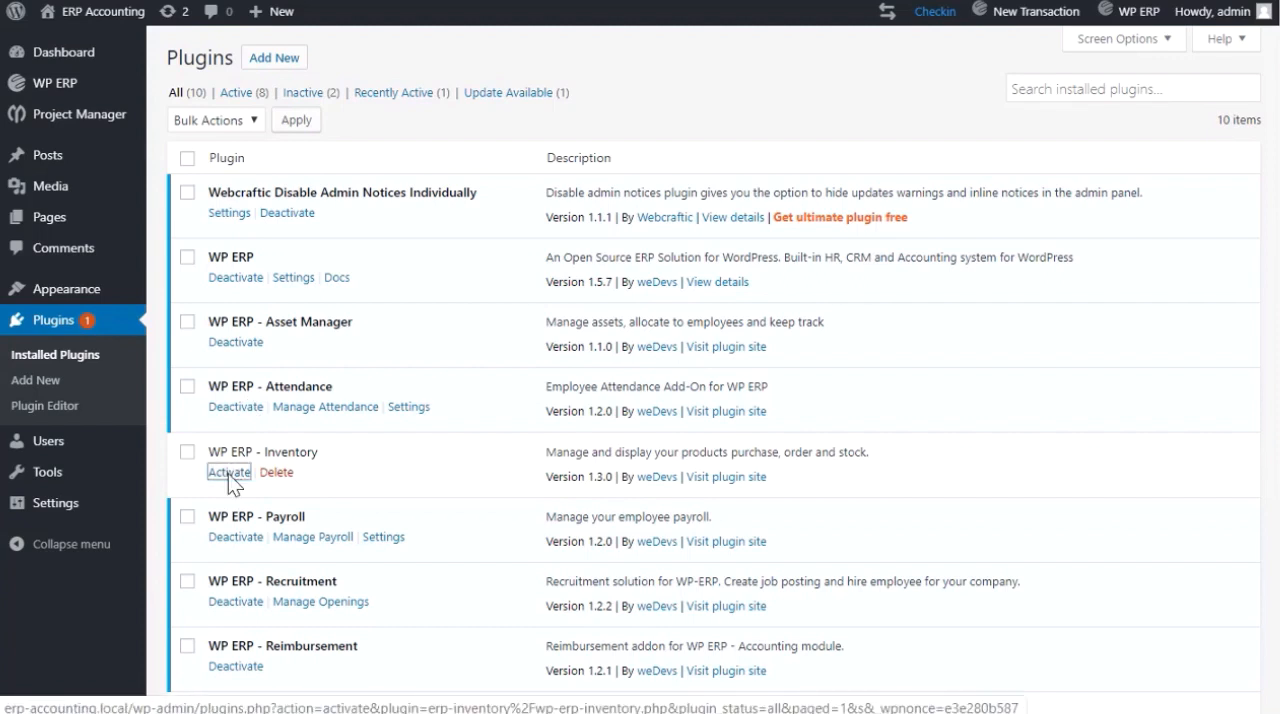
left_click(228, 472)
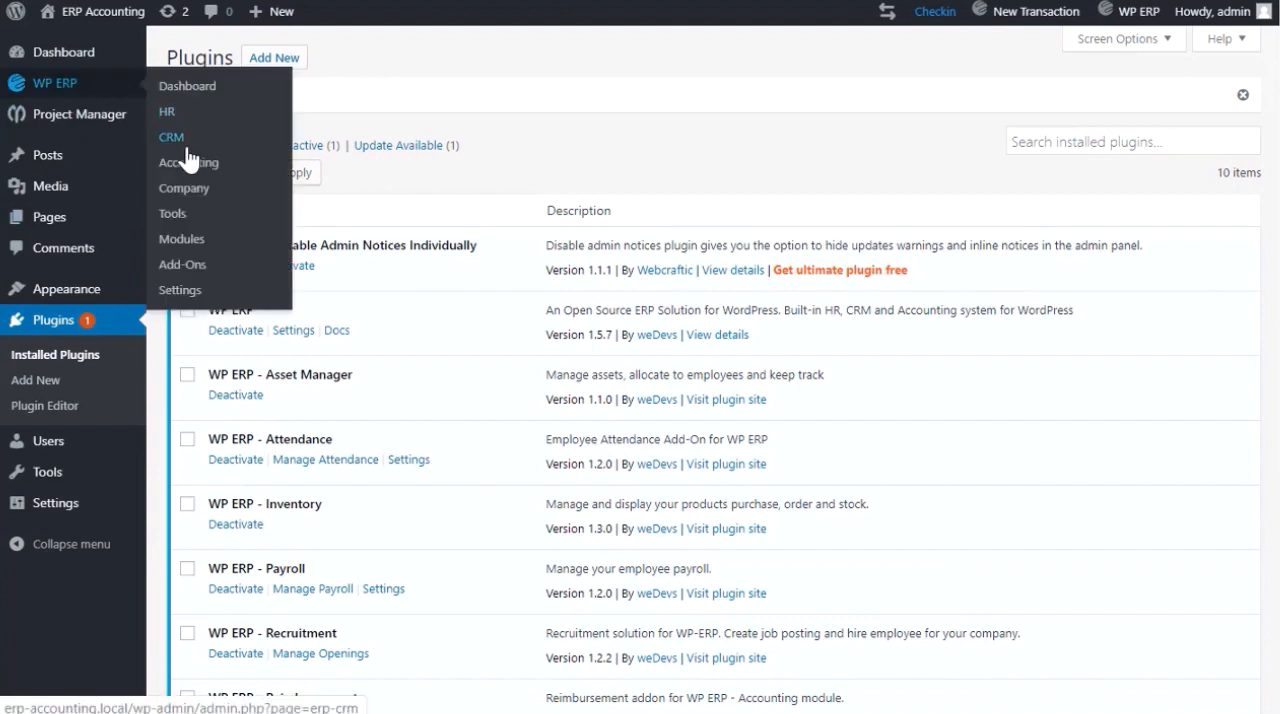
left_click(188, 162)
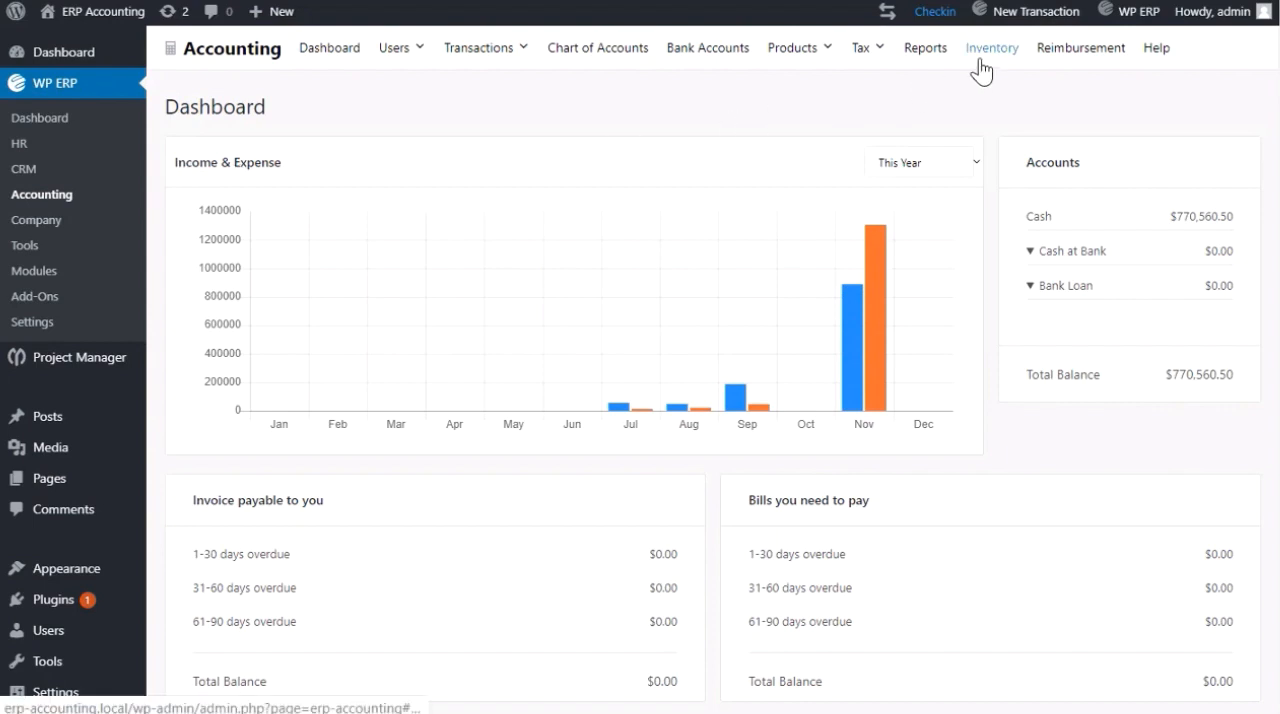
Step: View Inventory Products: three laptops, 3780 stock in and 1559 stock out
left_click(992, 47)
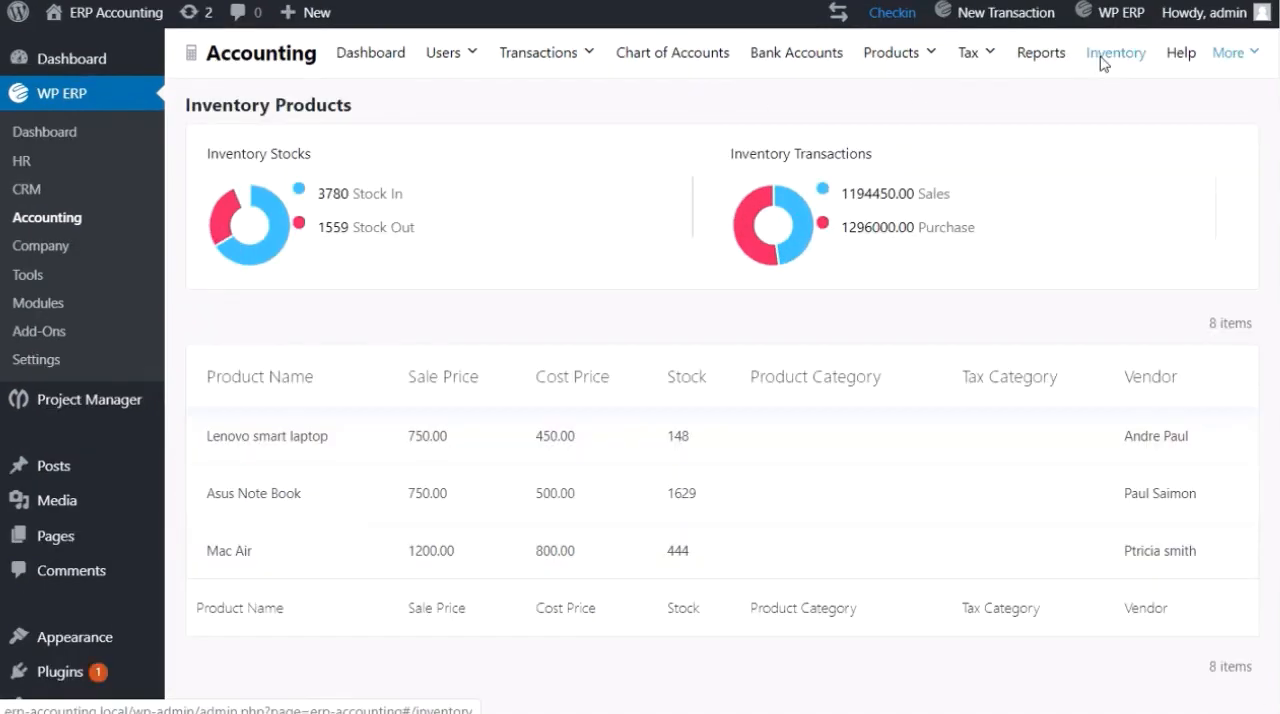
mouse_move(693, 447)
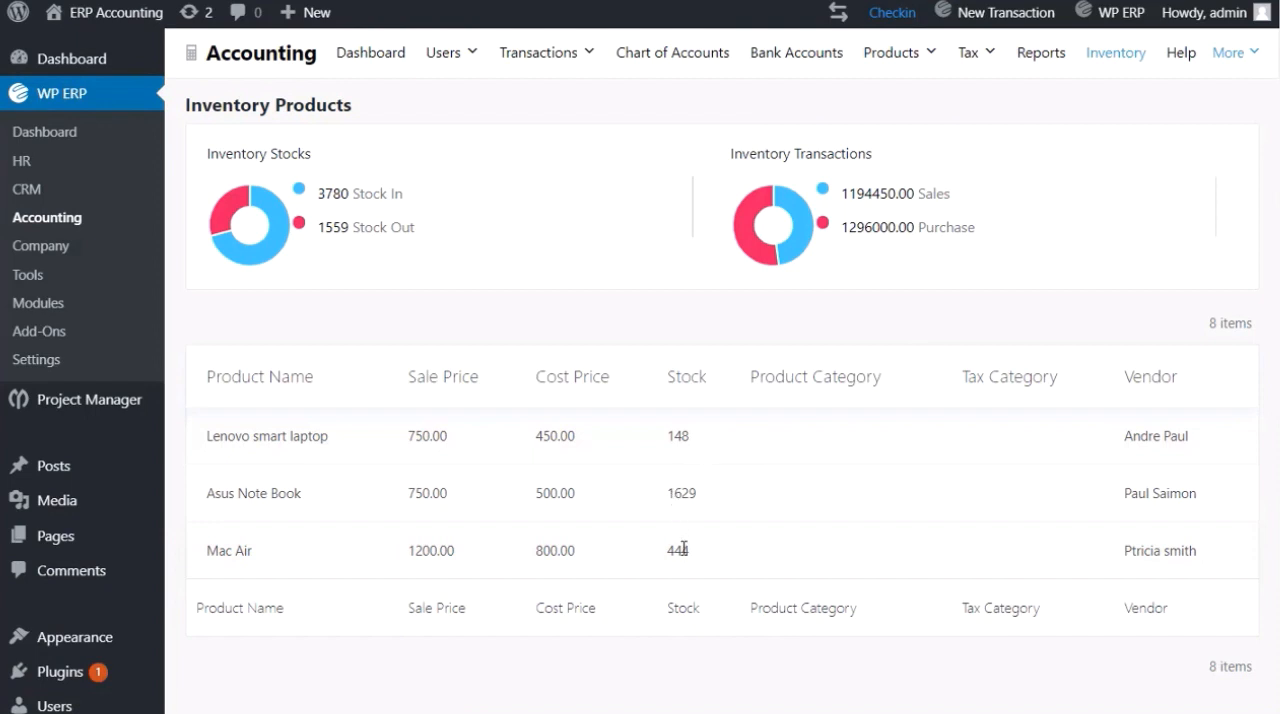
mouse_move(862, 193)
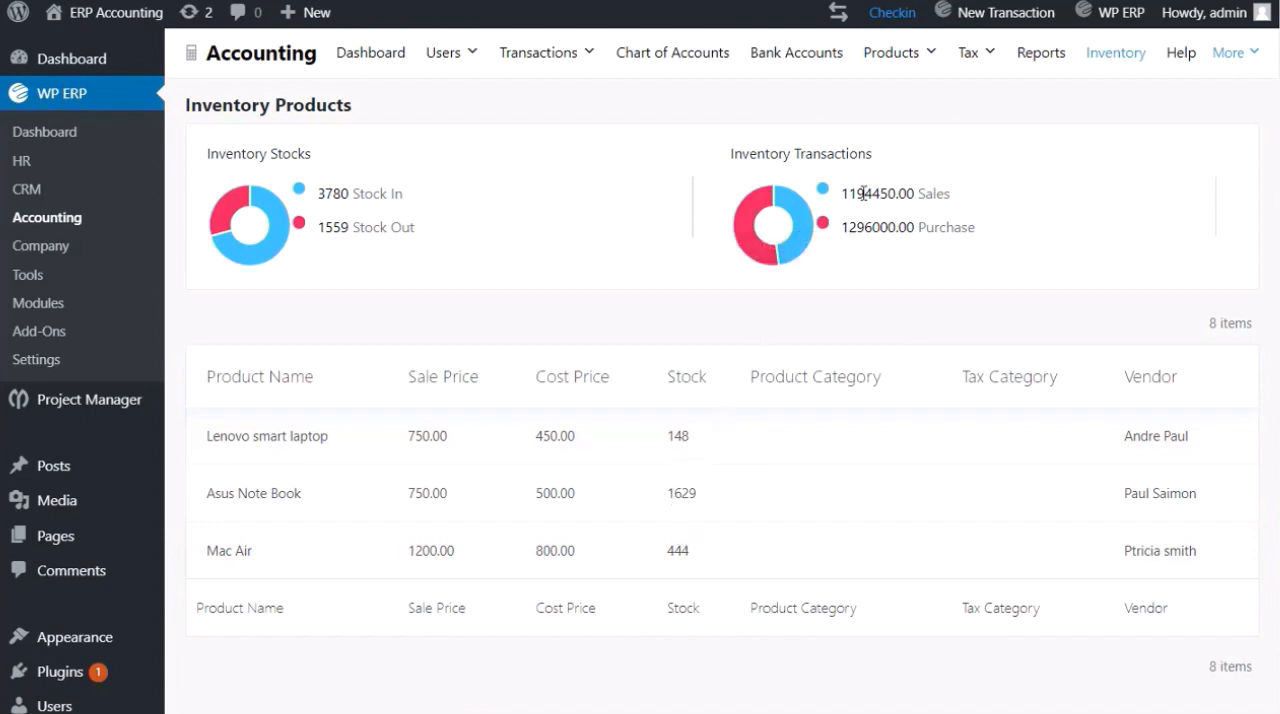
left_click(539, 52)
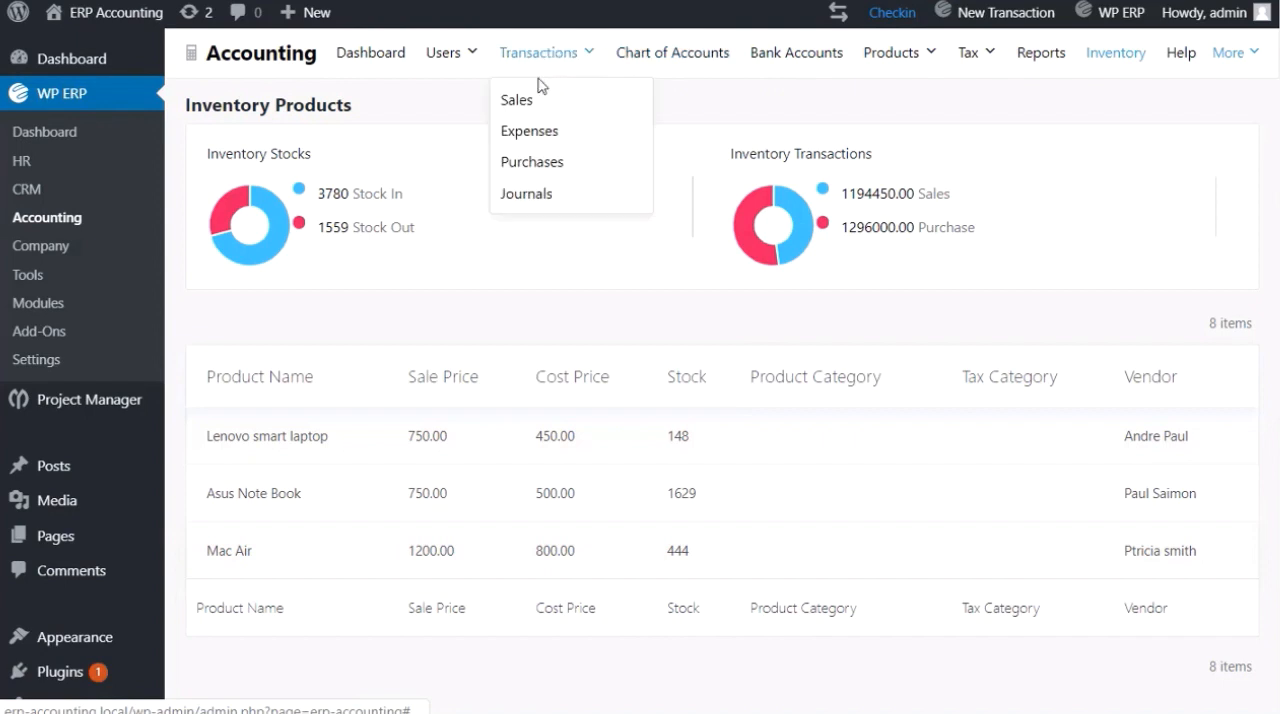
Step: Start a blank sales invoice using Create Invoice under Sales transactions
left_click(516, 100)
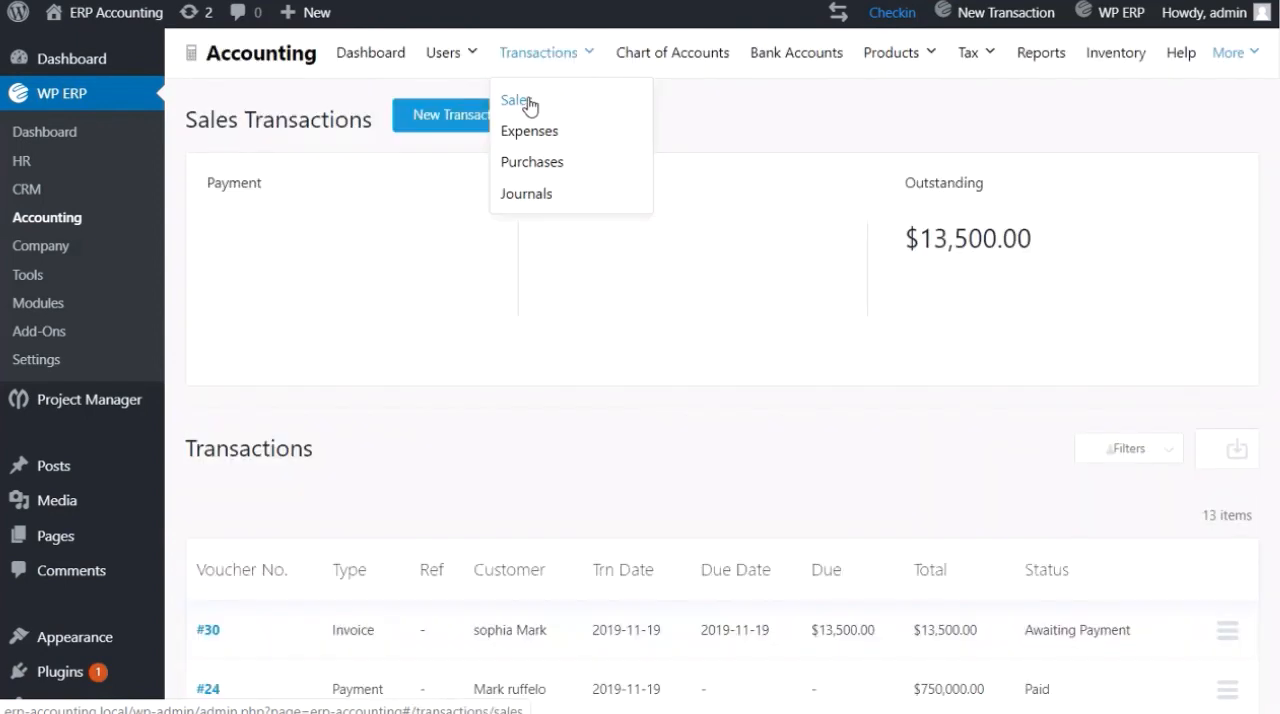
left_click(461, 114)
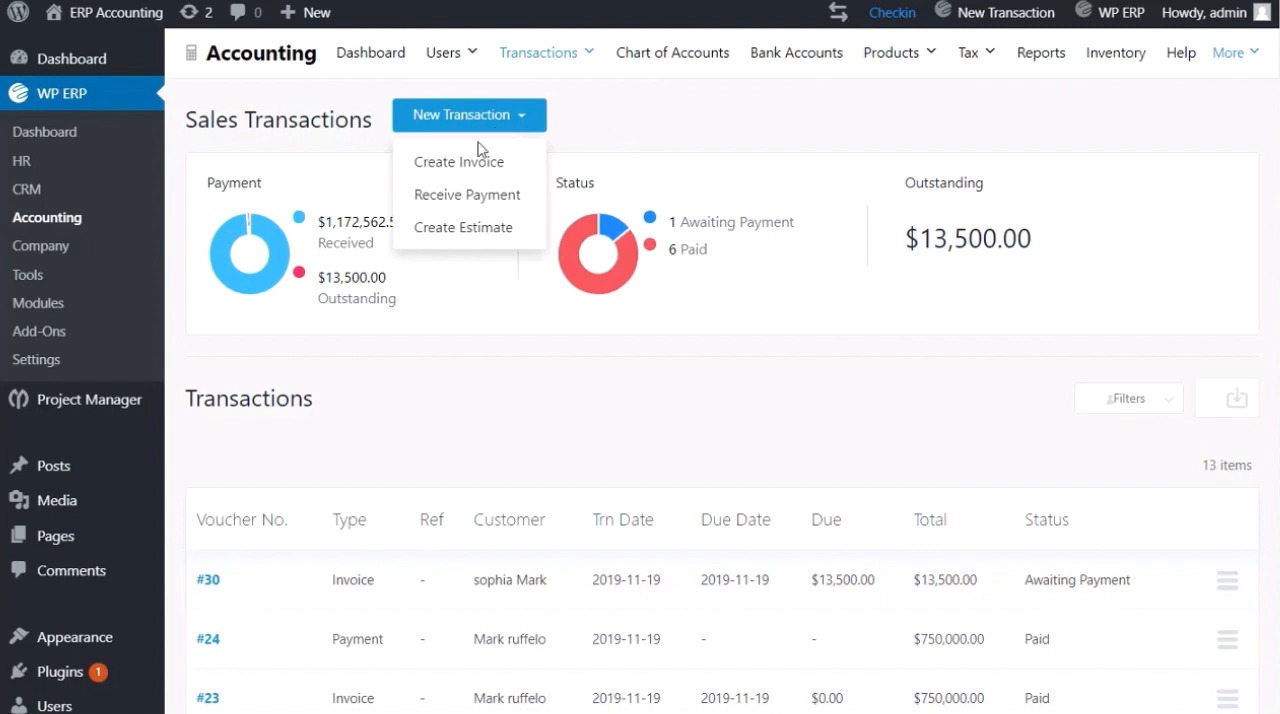
left_click(459, 161)
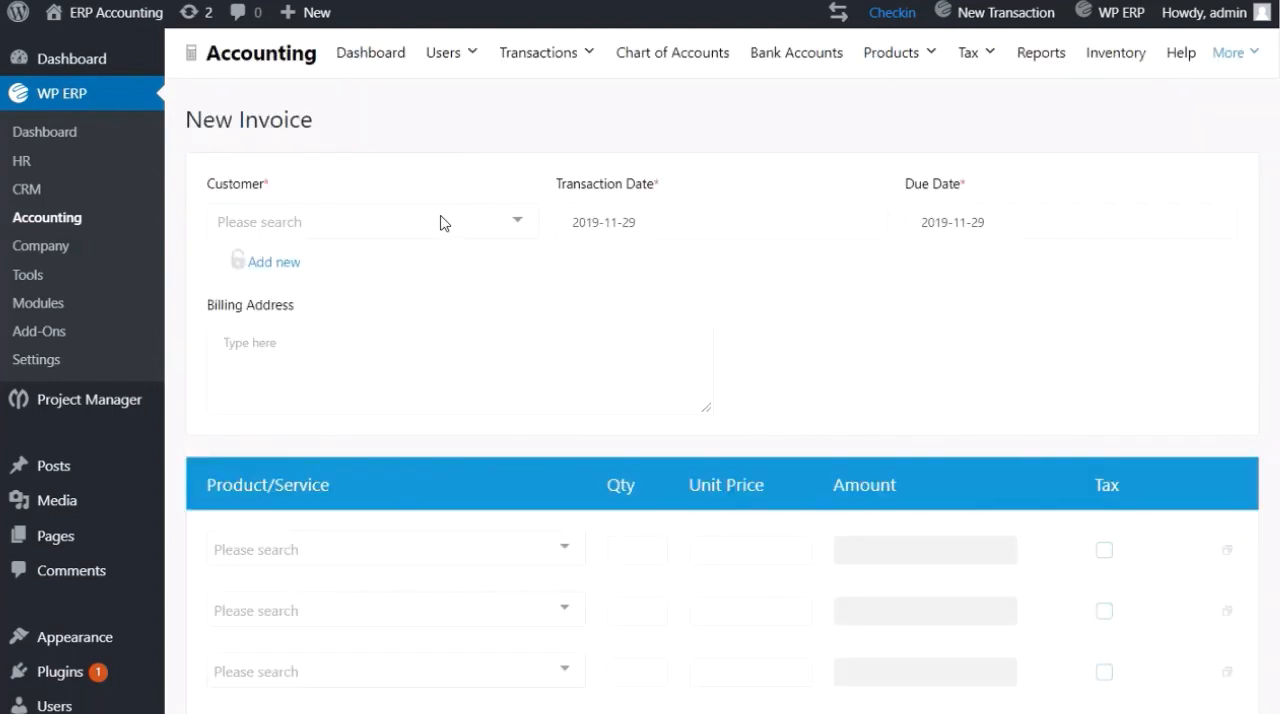
left_click(320, 221)
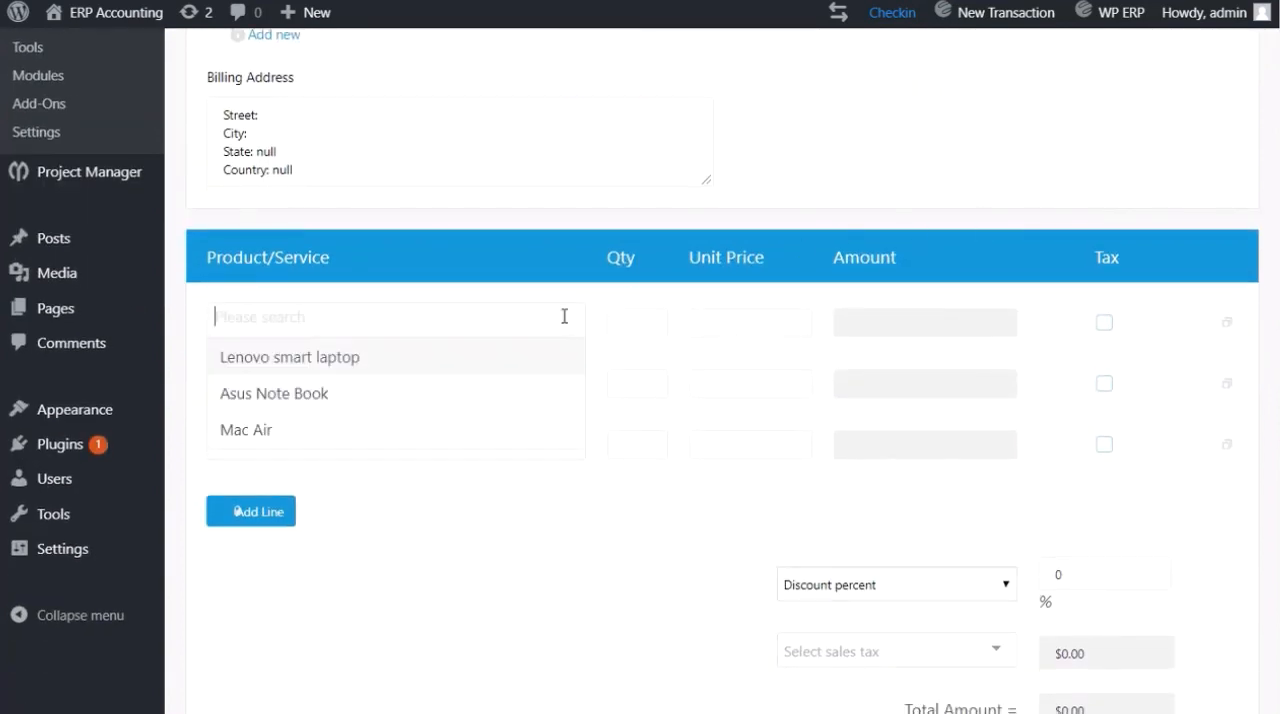
left_click(273, 393)
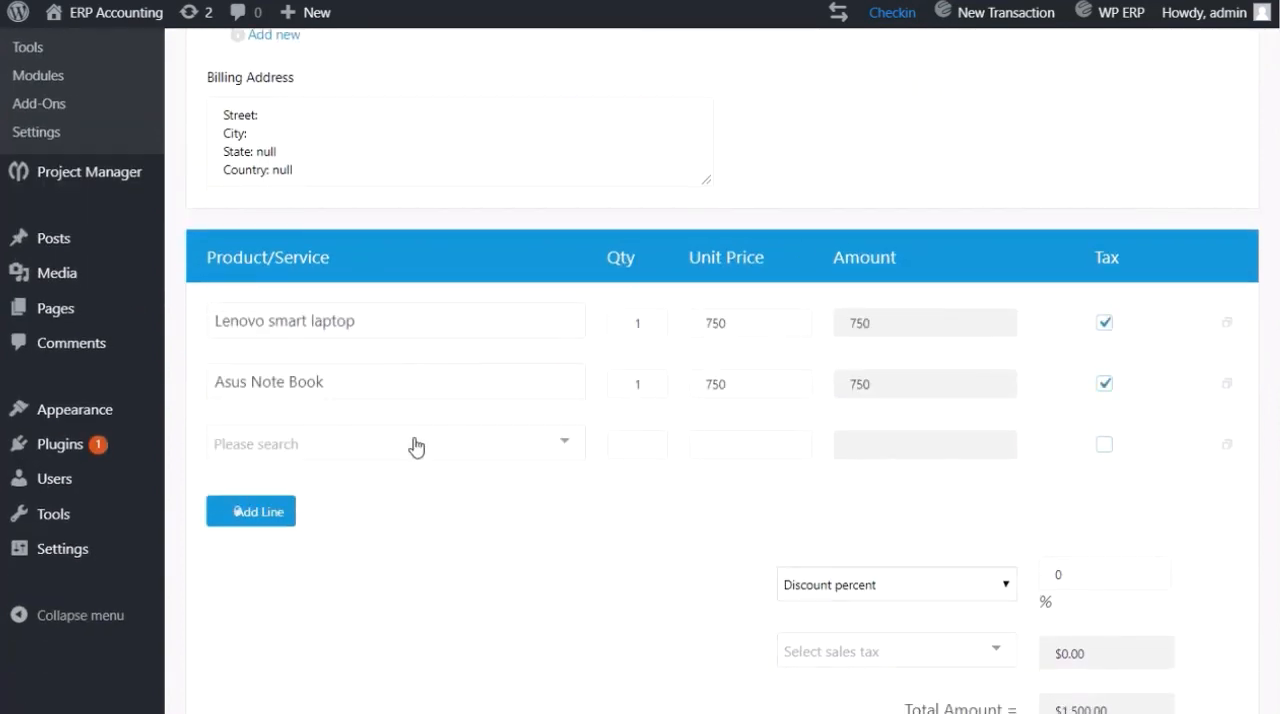
left_click(400, 443)
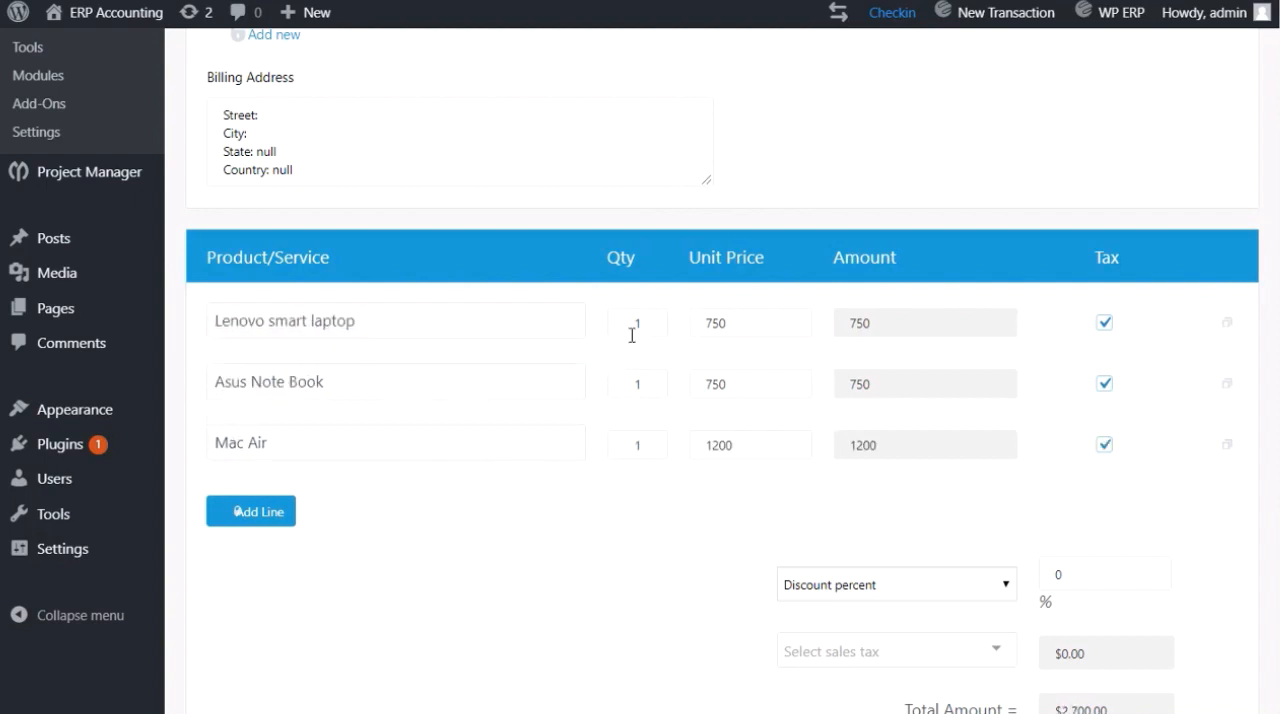
type("5")
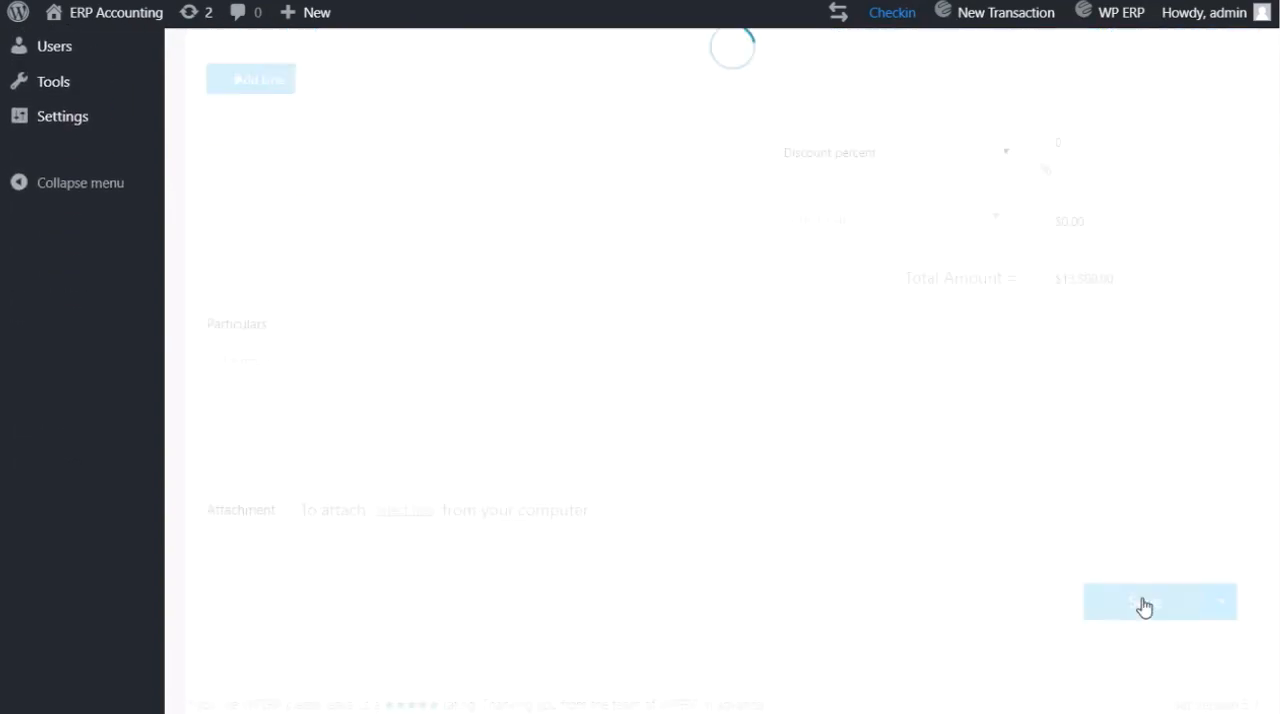
left_click(1160, 601)
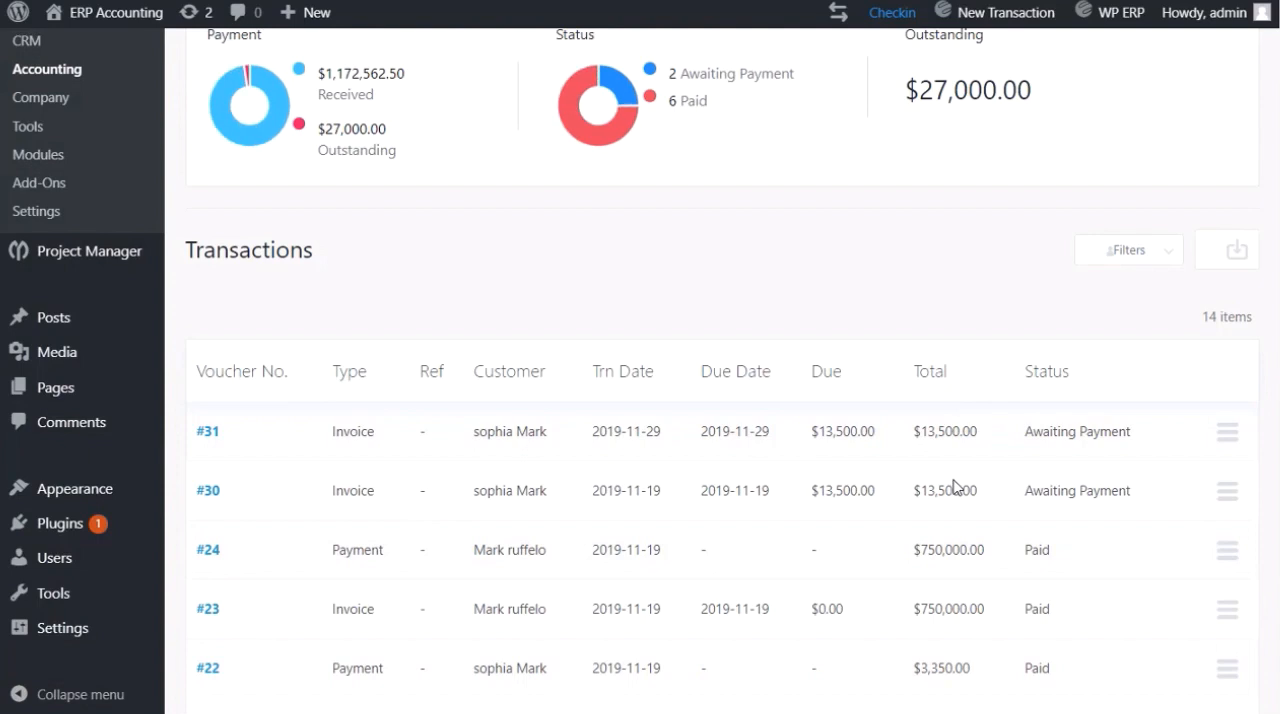
Step: Reopen Inventory Products from the top, now showing 1574 stock out
scroll("up", 3)
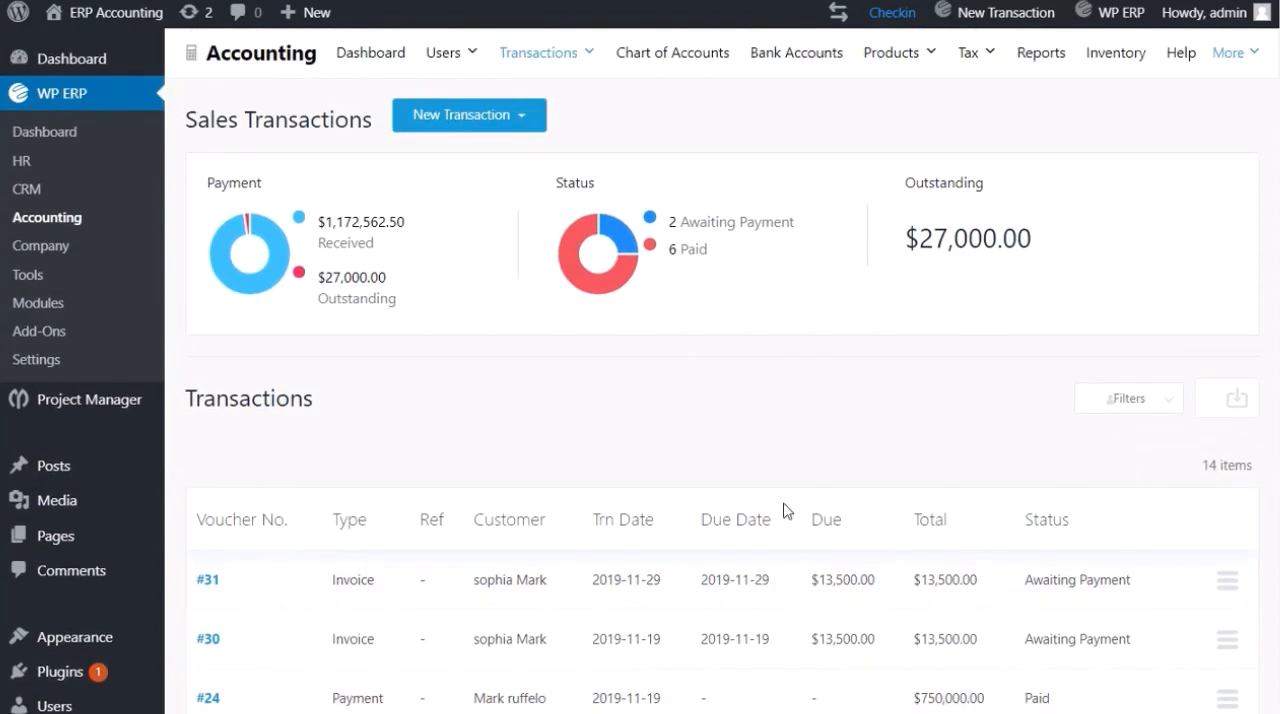
mouse_move(997, 605)
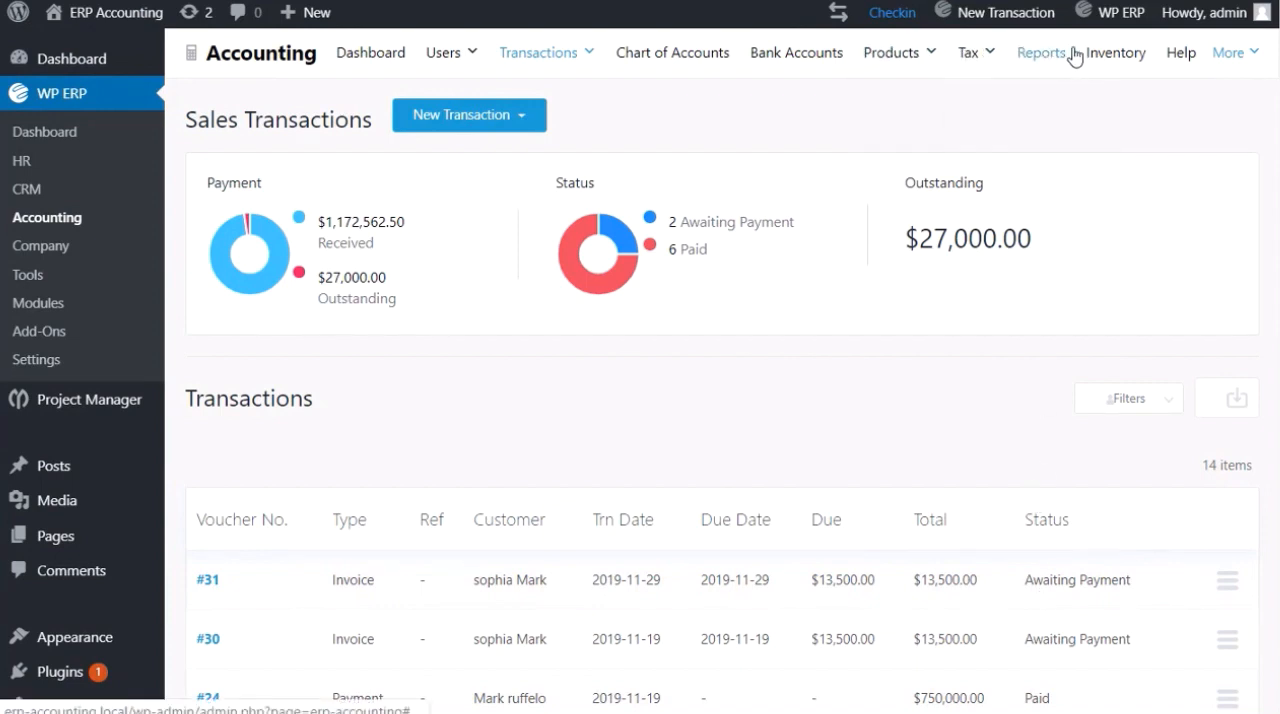
left_click(1116, 52)
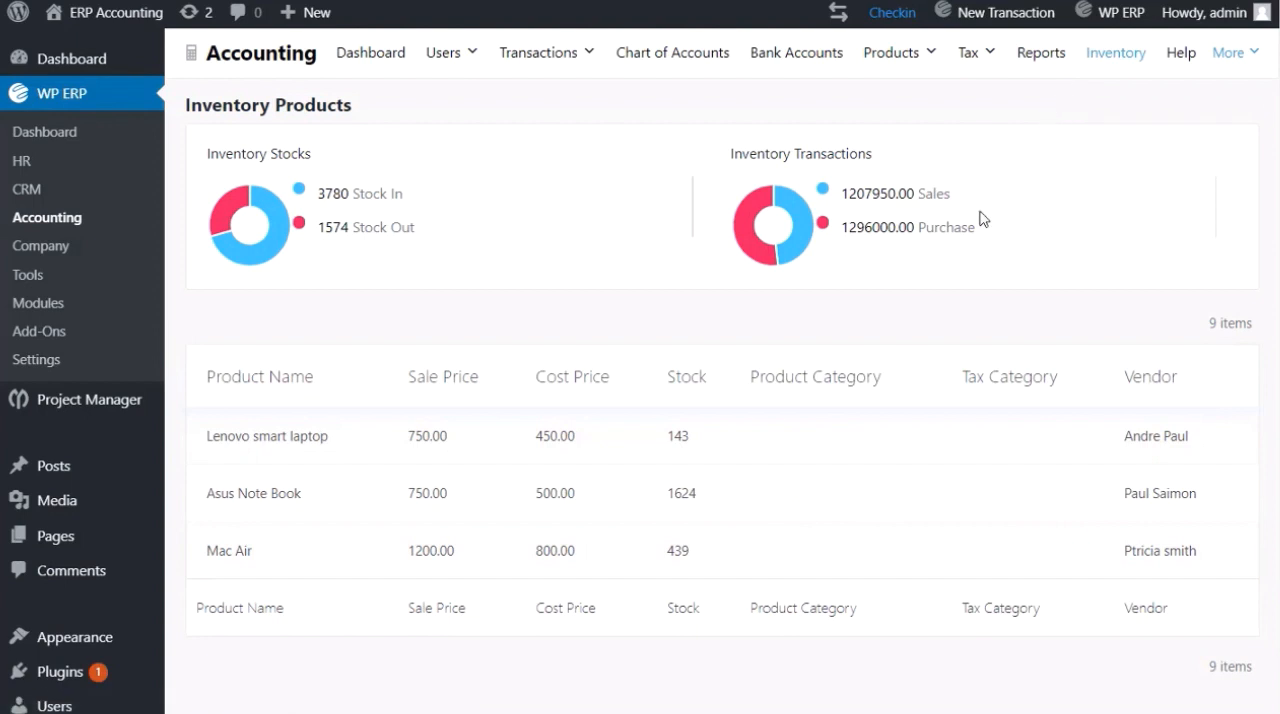
mouse_move(687, 555)
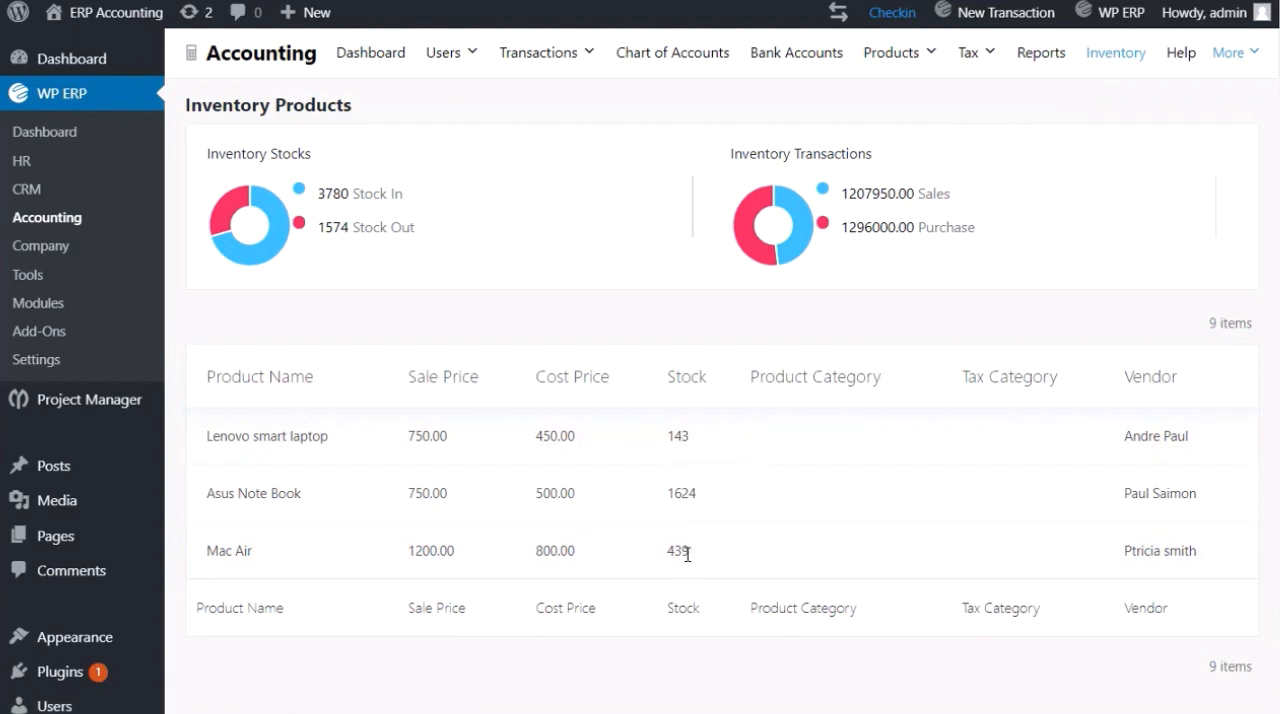
mouse_move(705, 413)
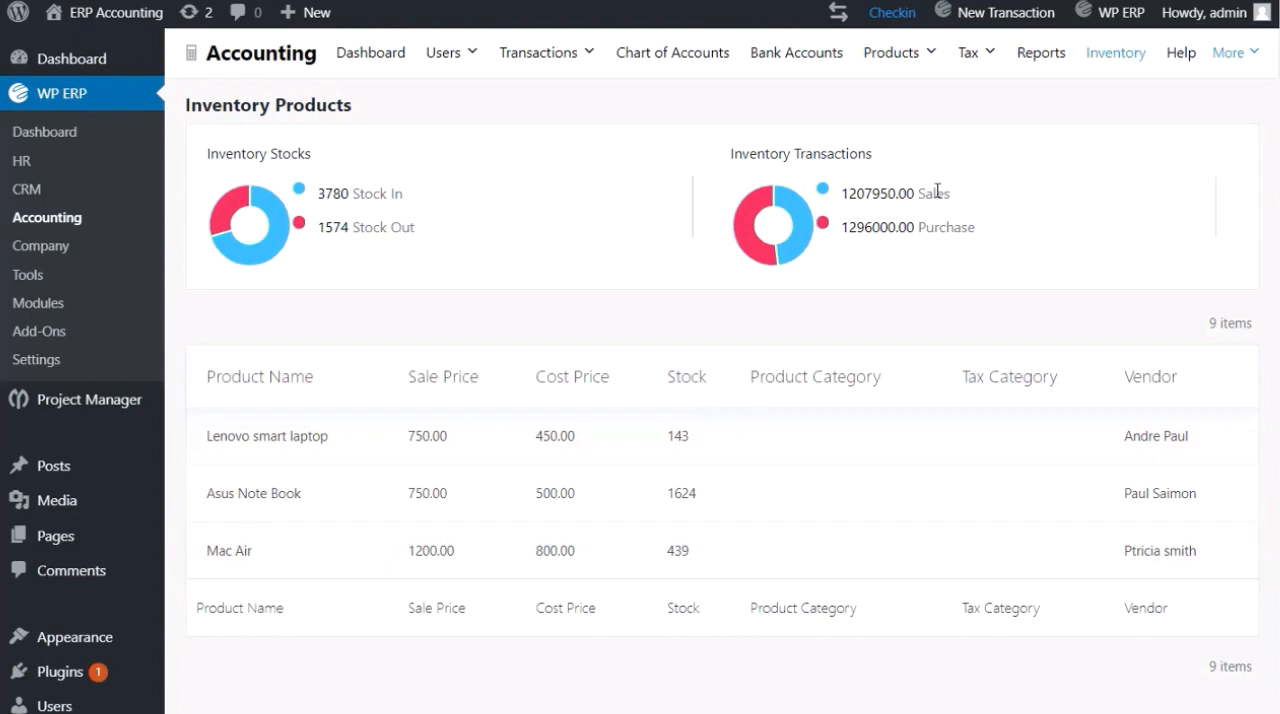
Step: Open the Inventory Report from Reports for 2019-11-01 to 2019-11-29
left_click(1040, 52)
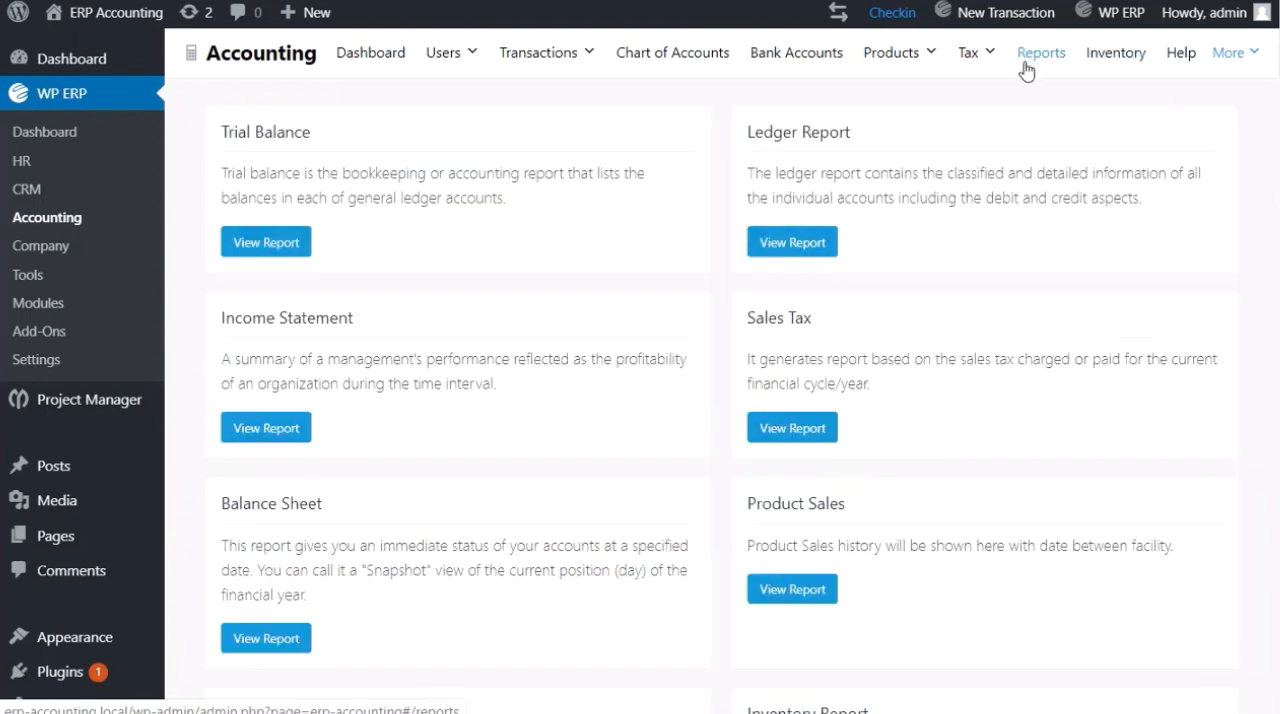
scroll("down", 3)
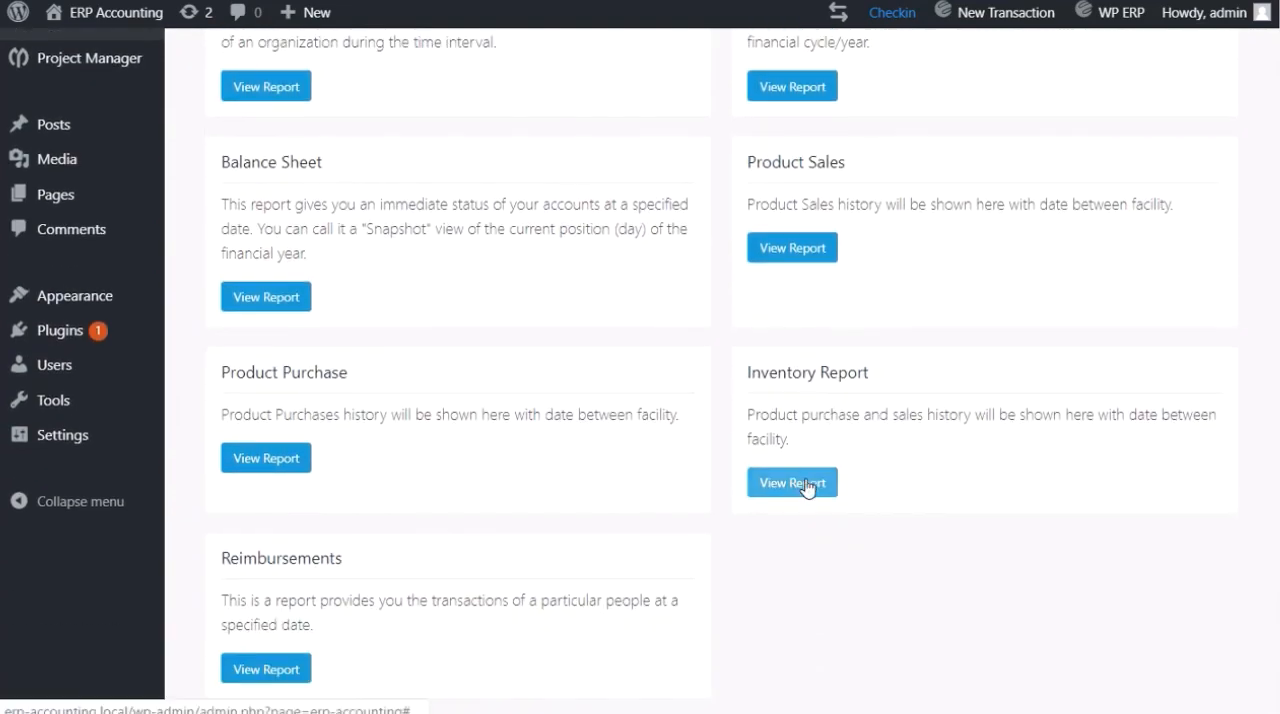
left_click(792, 482)
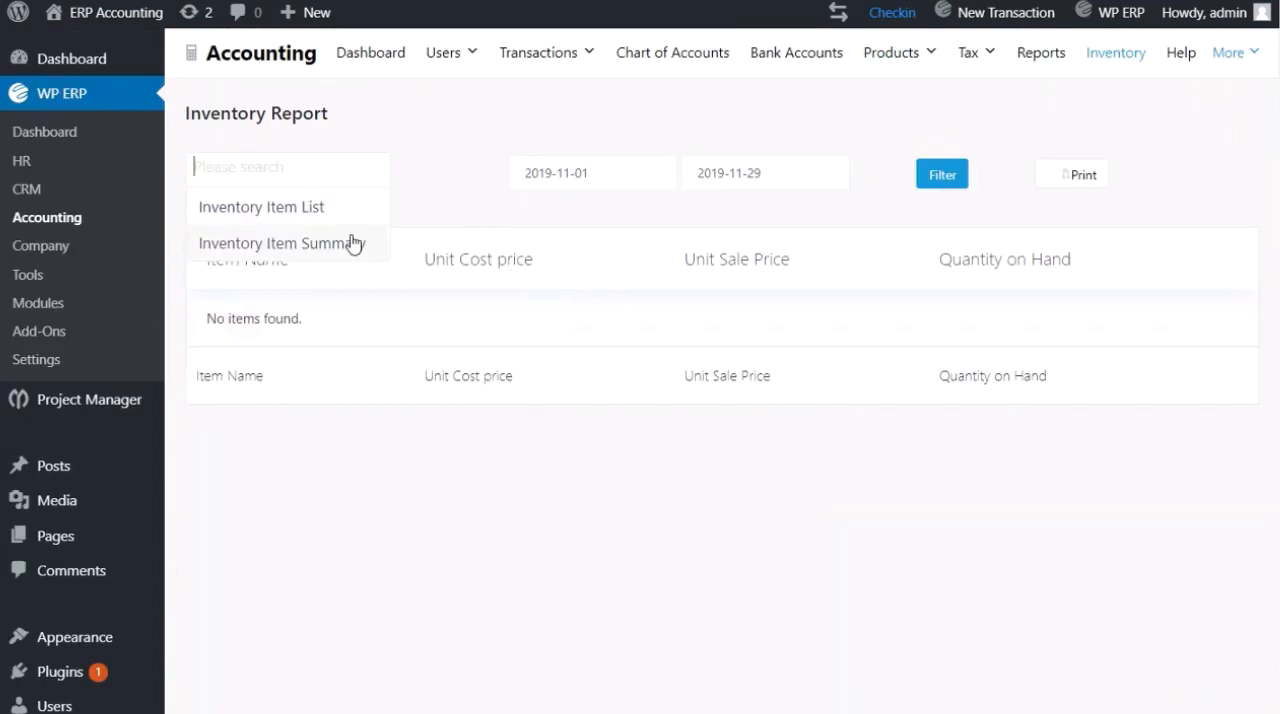
Step: Show the Inventory Item Summary for the three laptops, then go to the Accounting Dashboard
left_click(281, 243)
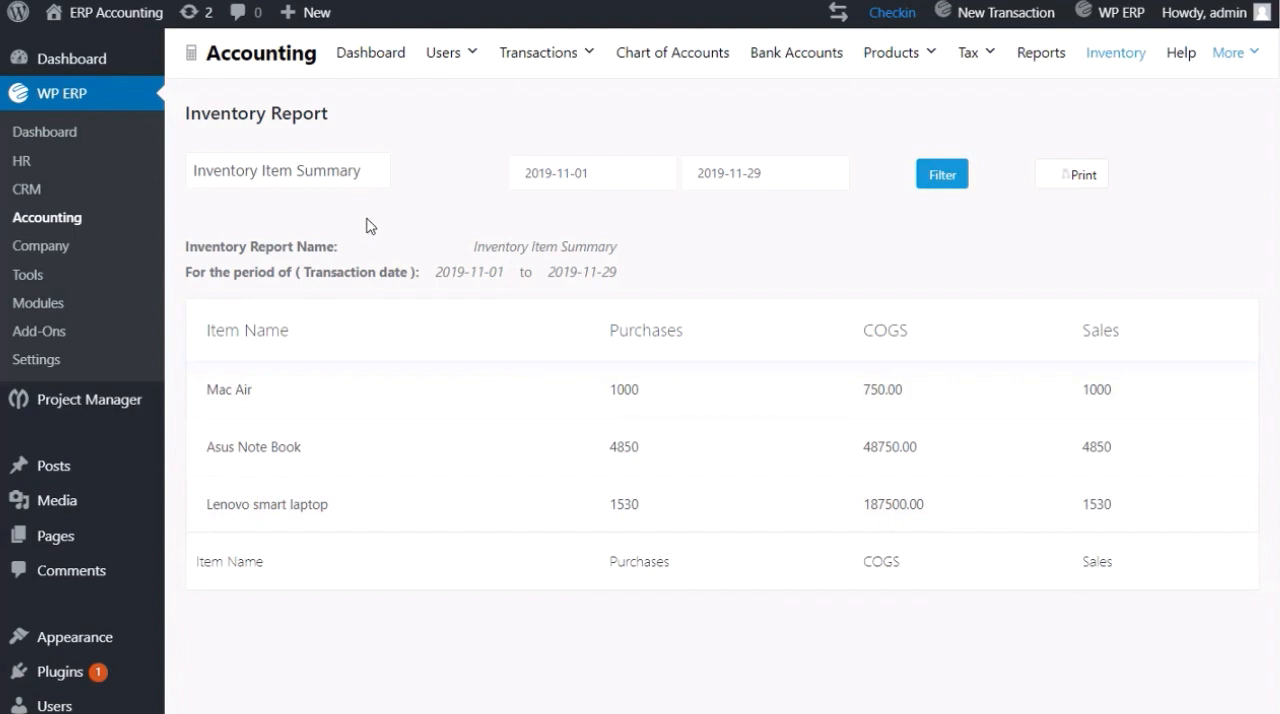
mouse_move(377, 162)
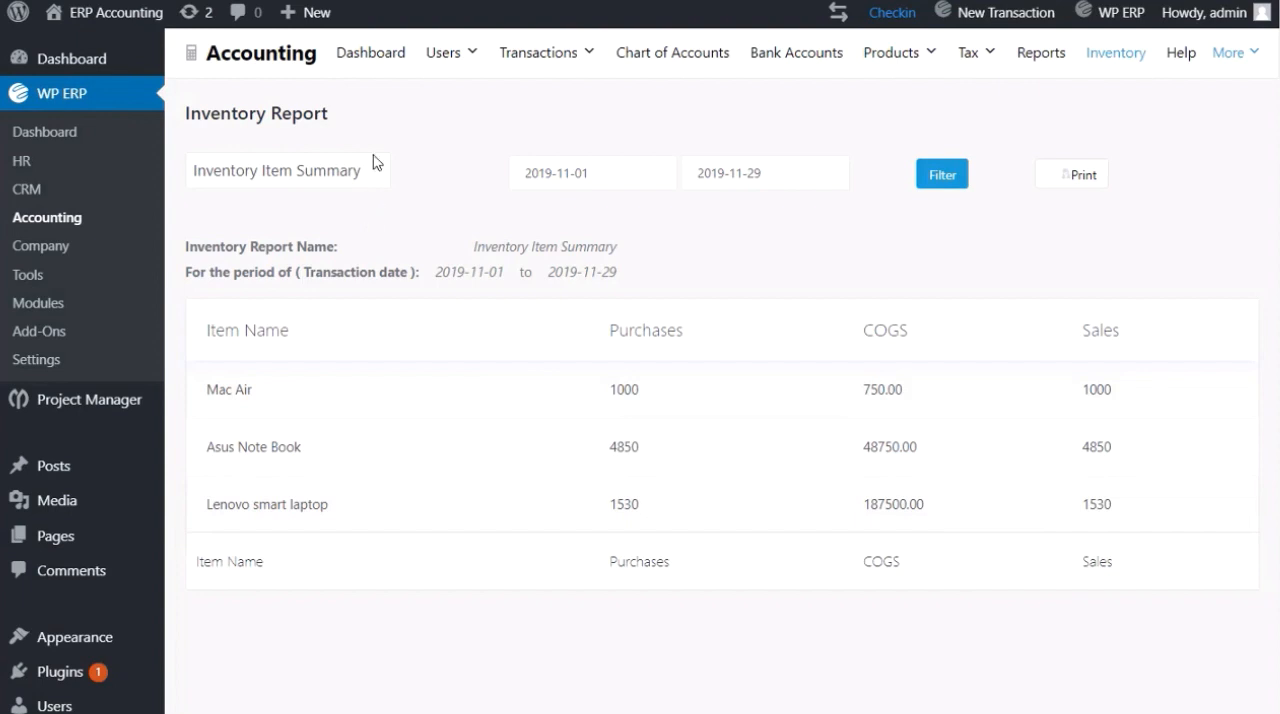
left_click(370, 52)
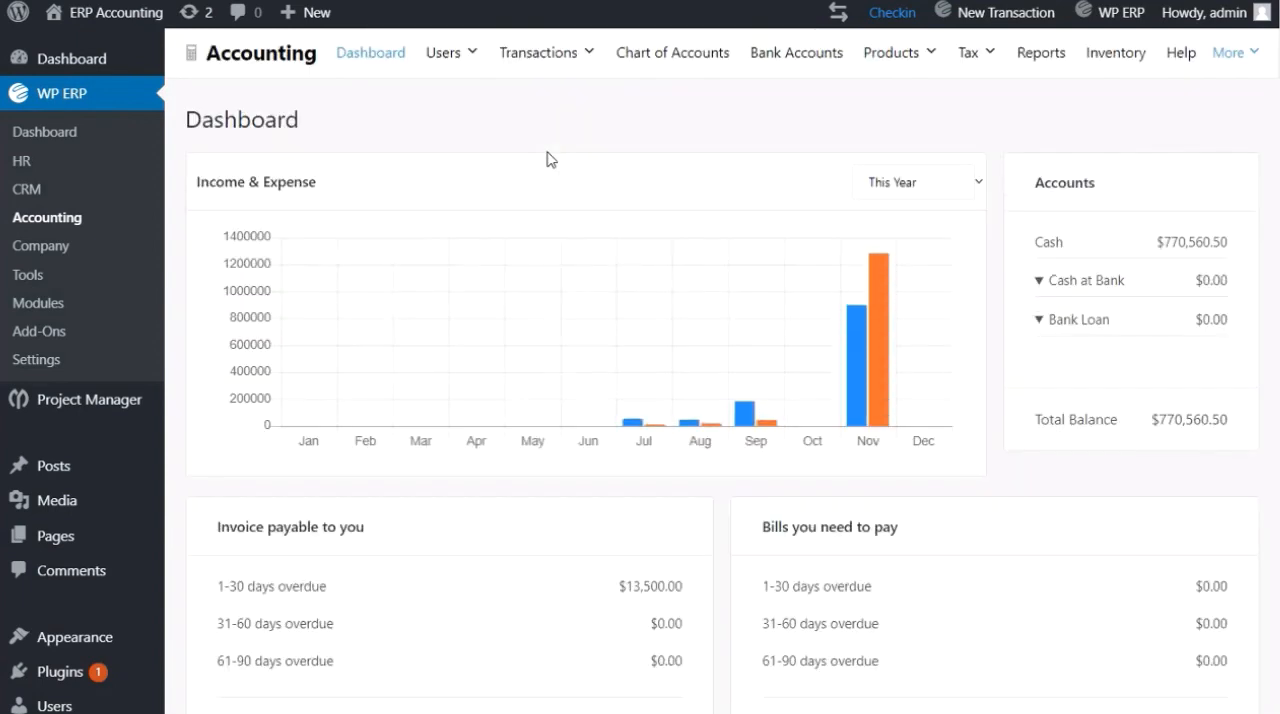